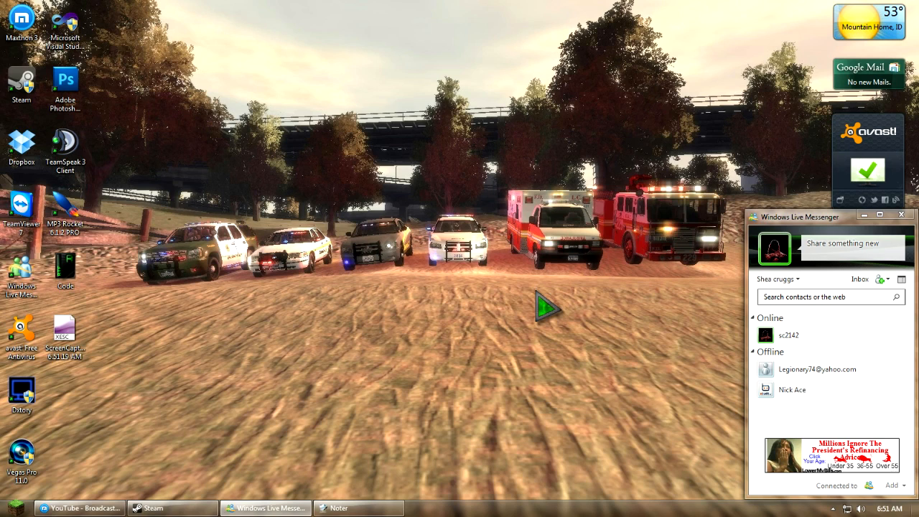
{"action": "mouse_move", "coordinate": [592, 359]}
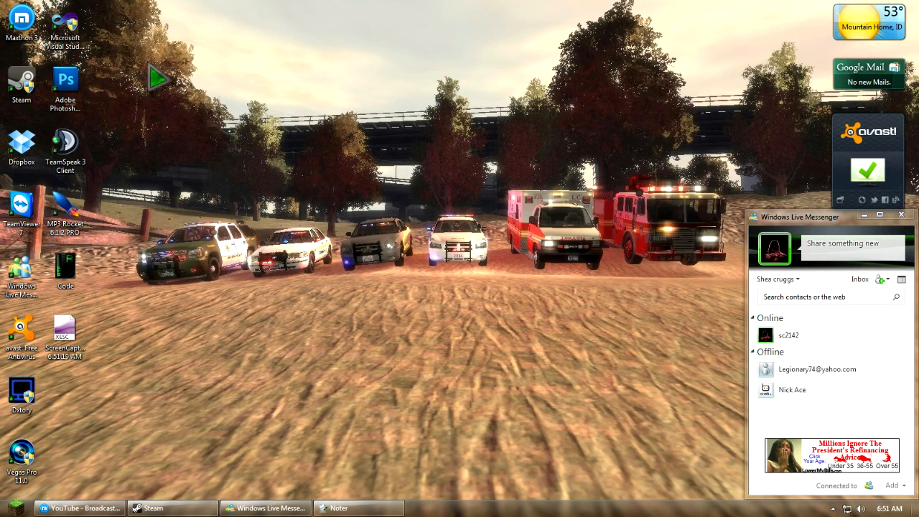
{"action": "mouse_move", "coordinate": [65, 25]}
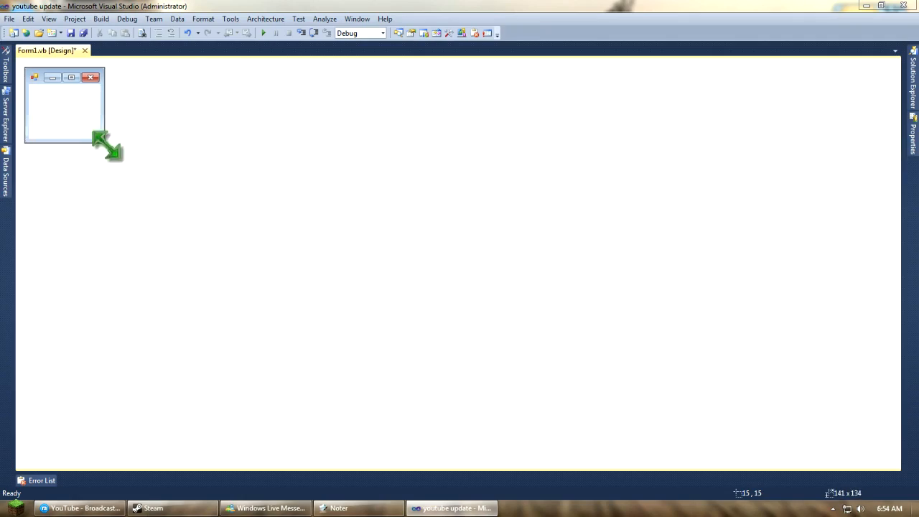
Enlarge Form1 and fine-tune its width and height.
{"action": "left_click_drag", "start_coordinate": [105, 145], "coordinate": [201, 240]}
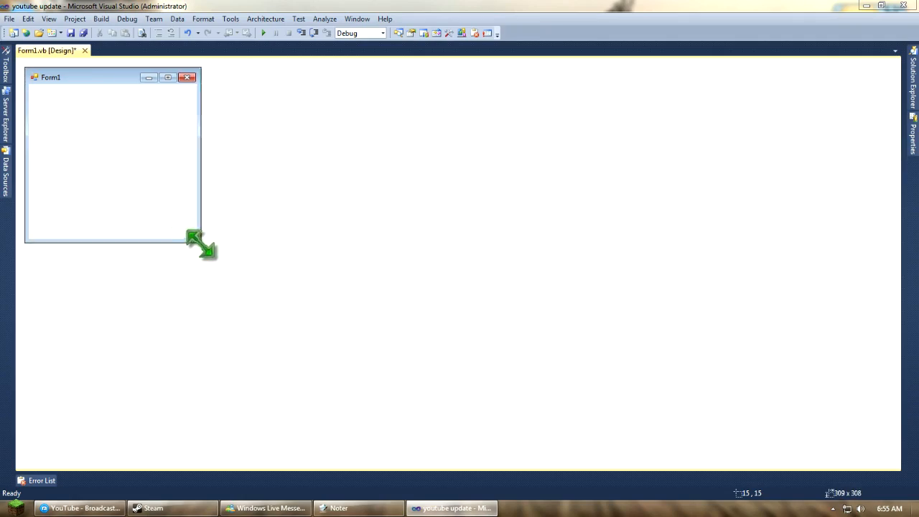
{"action": "left_click_drag", "start_coordinate": [201, 244], "coordinate": [204, 229]}
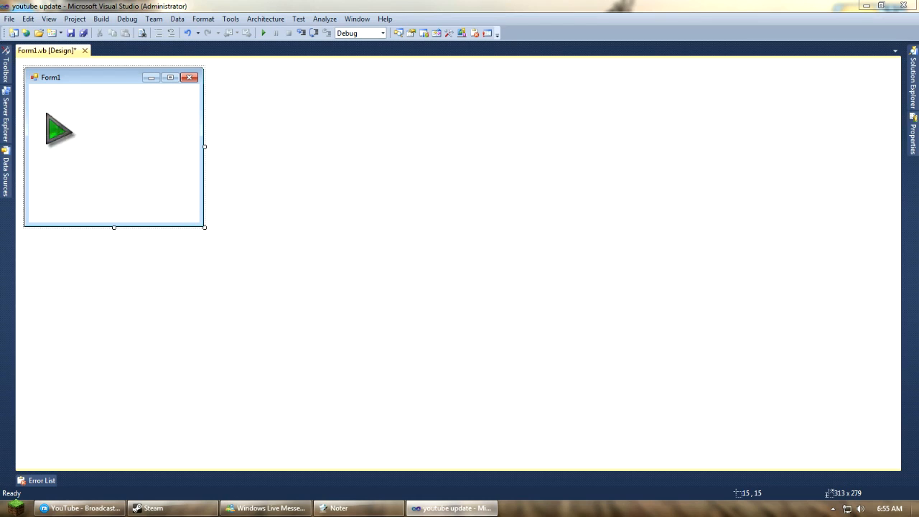
{"action": "left_click_drag", "start_coordinate": [61, 129], "coordinate": [133, 176]}
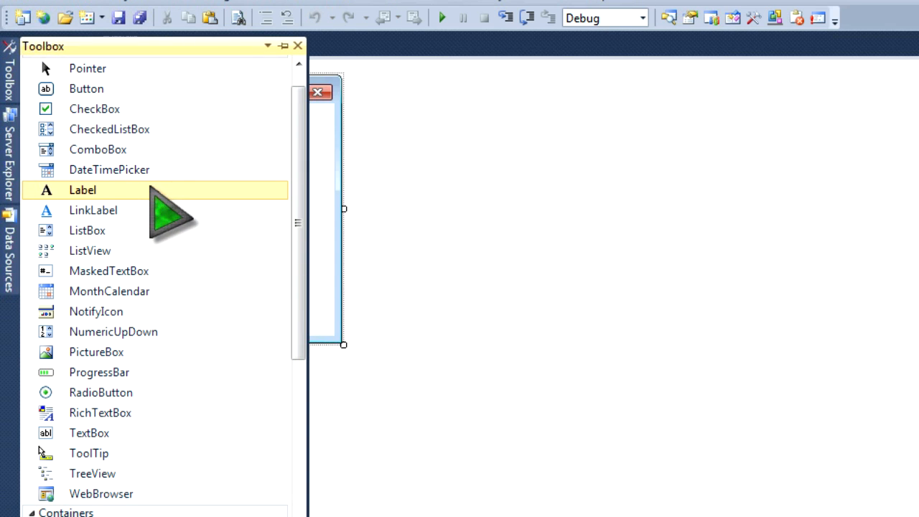
{"action": "mouse_move", "coordinate": [94, 209]}
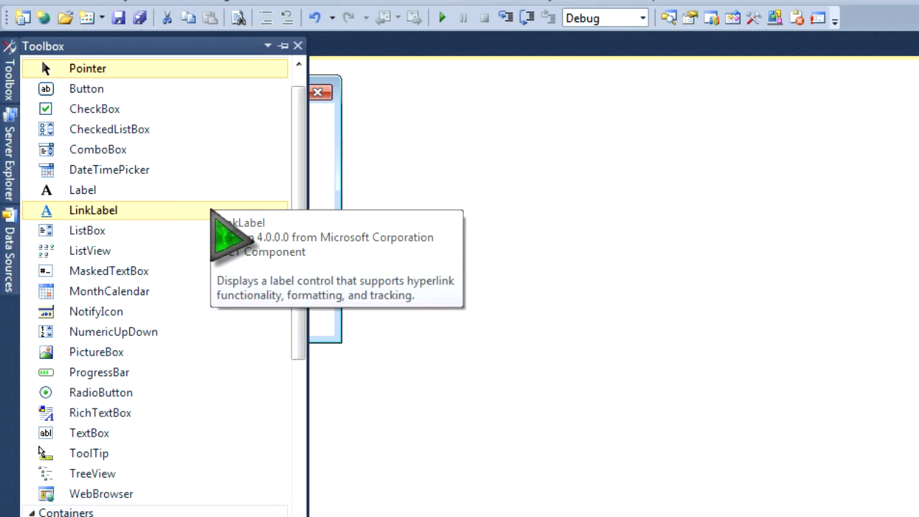
Add a label reading 'Version. 1' and a button, centring the label with the button beneath.
{"action": "left_click", "coordinate": [86, 88]}
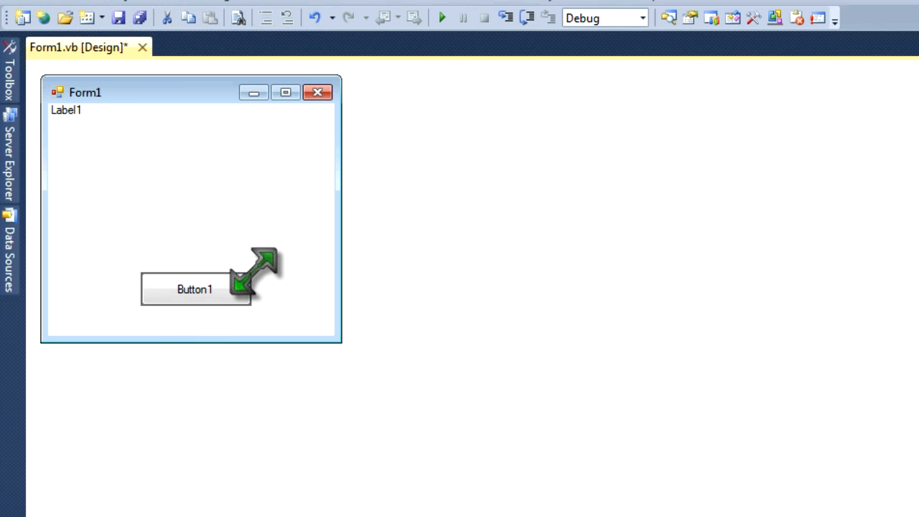
{"action": "left_click", "coordinate": [194, 289]}
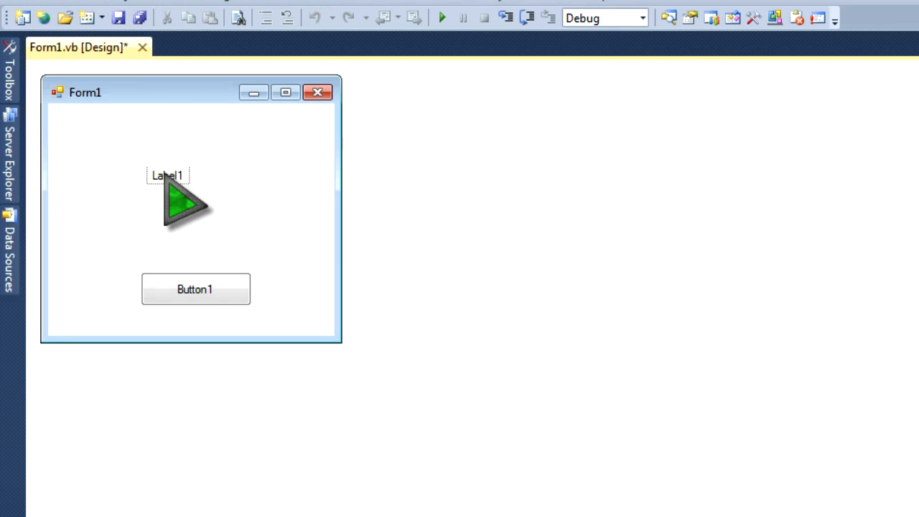
{"action": "left_click_drag", "start_coordinate": [185, 204], "coordinate": [294, 266]}
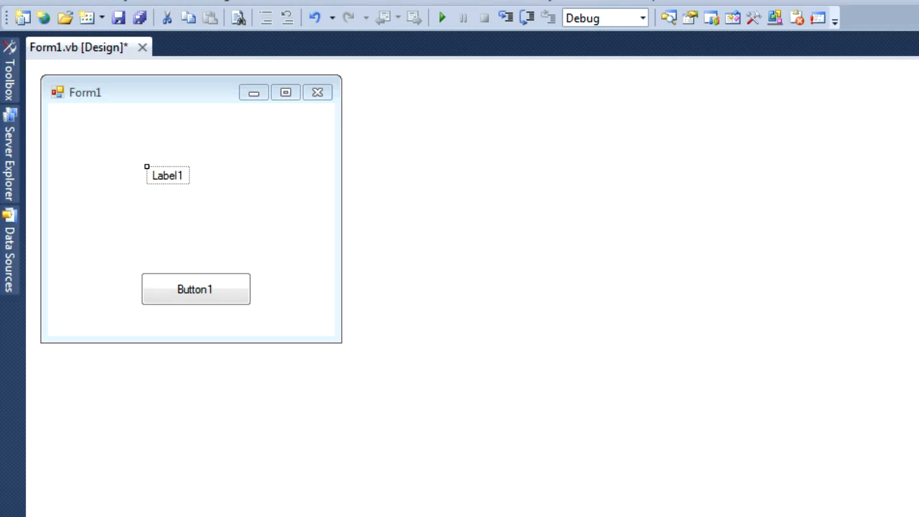
{"action": "type", "text": "Version. 1"}
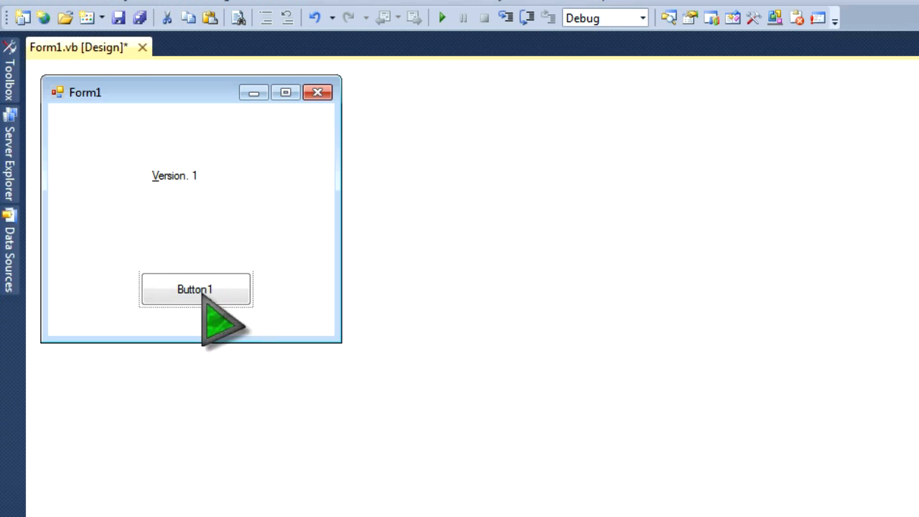
{"action": "left_click_drag", "start_coordinate": [194, 290], "coordinate": [178, 247]}
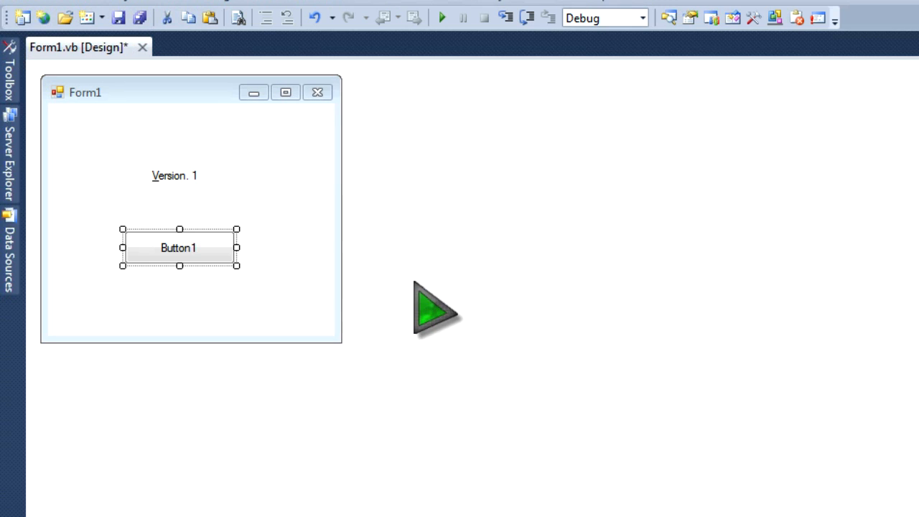
{"action": "mouse_move", "coordinate": [419, 290]}
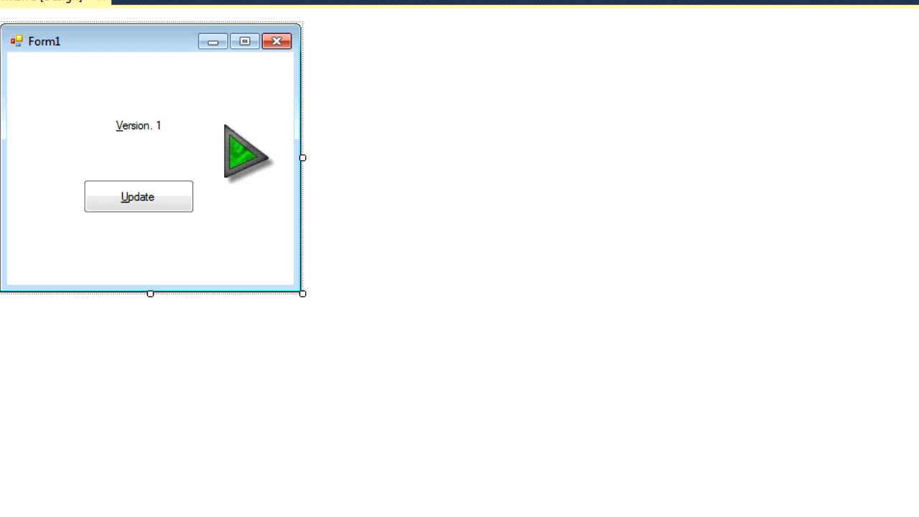
Resize the form around its controls and open Button1's Click handler.
{"action": "left_click_drag", "start_coordinate": [244, 151], "coordinate": [262, 190]}
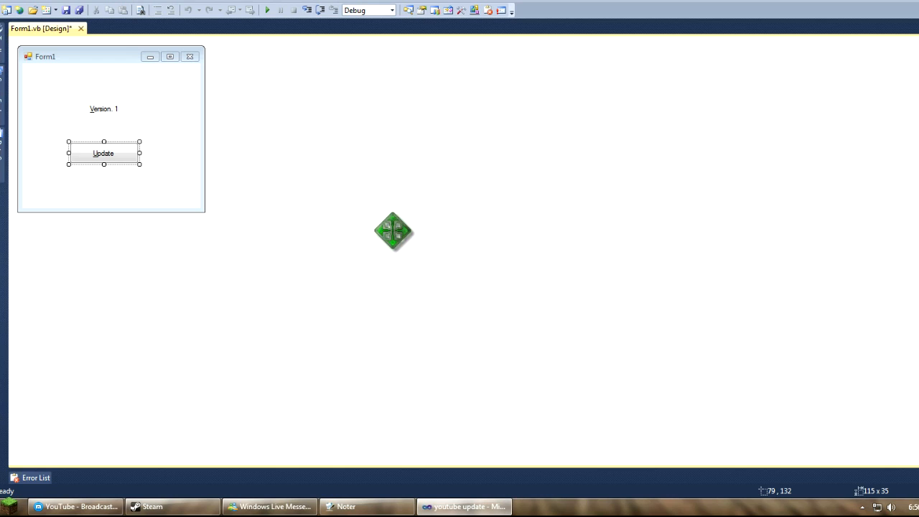
{"action": "mouse_move", "coordinate": [6, 170]}
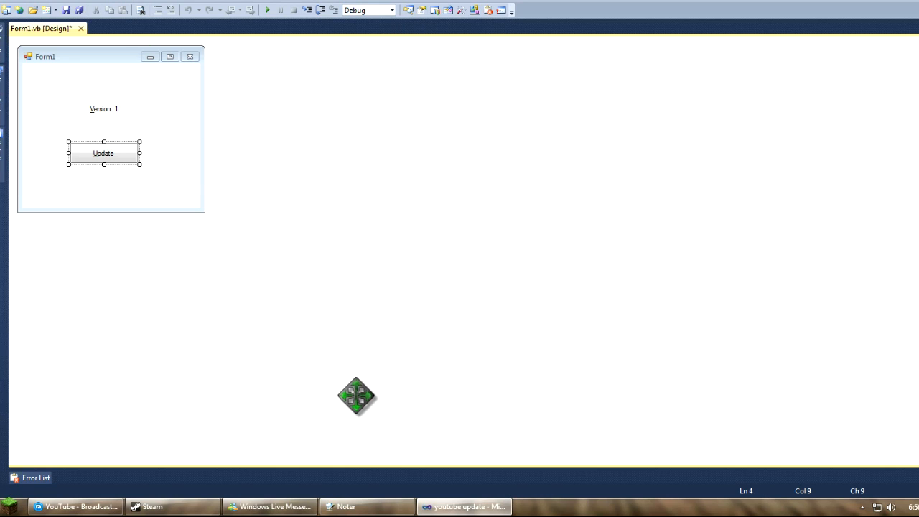
{"action": "double_click", "coordinate": [104, 153]}
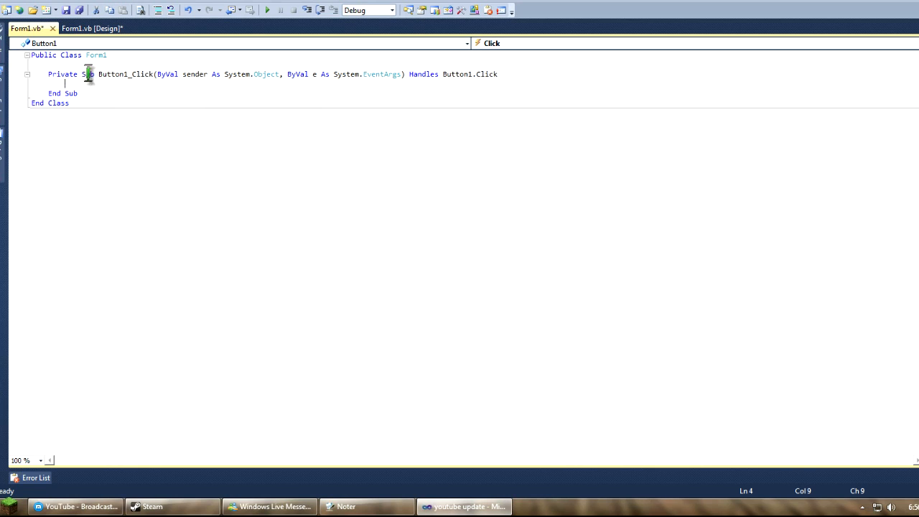
Call CheckForUpdates() in Button1_Click and apply the 'Insert the missing End Sub' fix.
{"action": "left_click", "coordinate": [345, 506]}
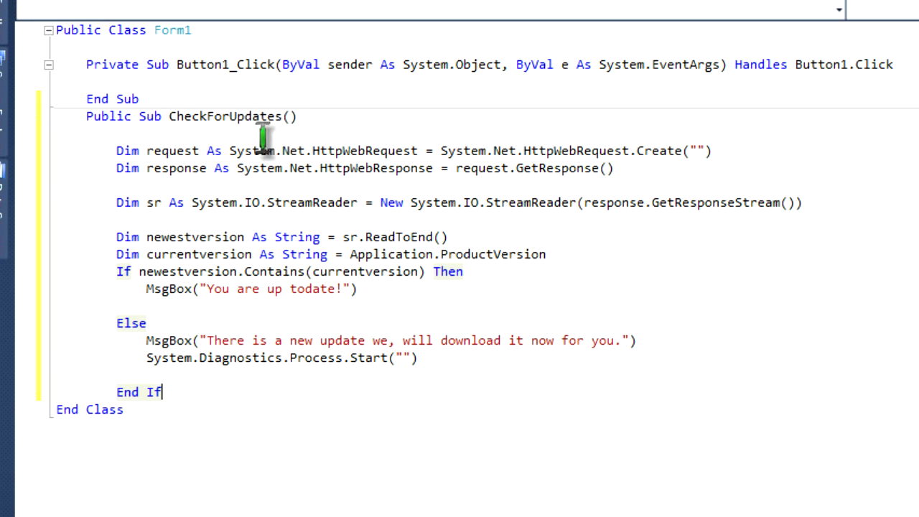
{"action": "left_click", "coordinate": [101, 81]}
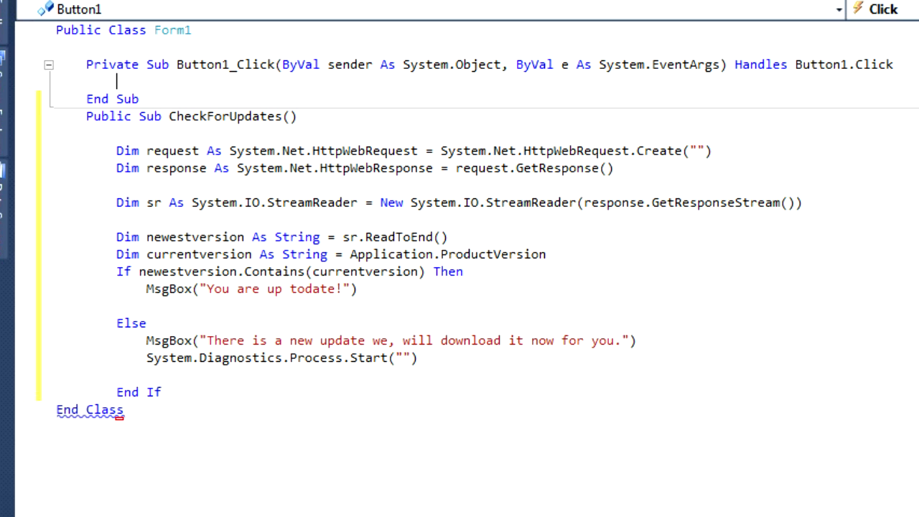
{"action": "type", "text": "CheckForUpdates()"}
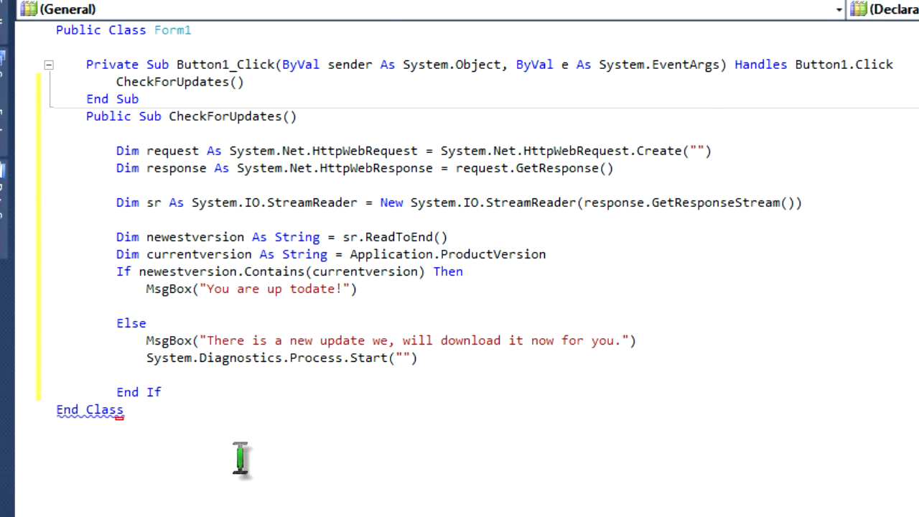
{"action": "type", "text": "e"}
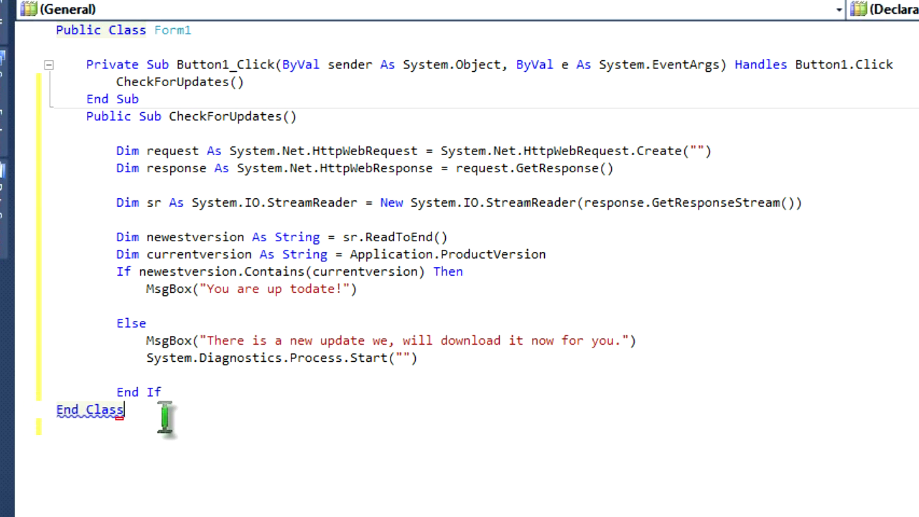
{"action": "left_click", "coordinate": [127, 430]}
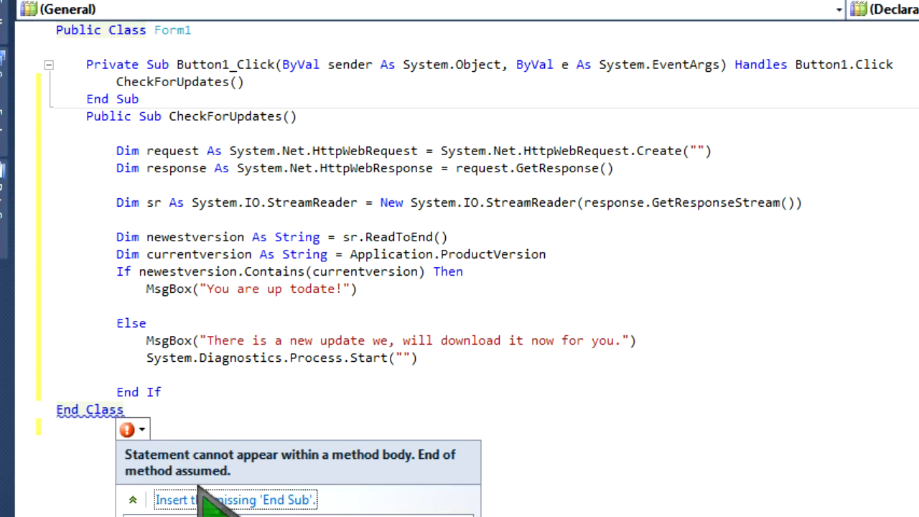
{"action": "left_click", "coordinate": [234, 499]}
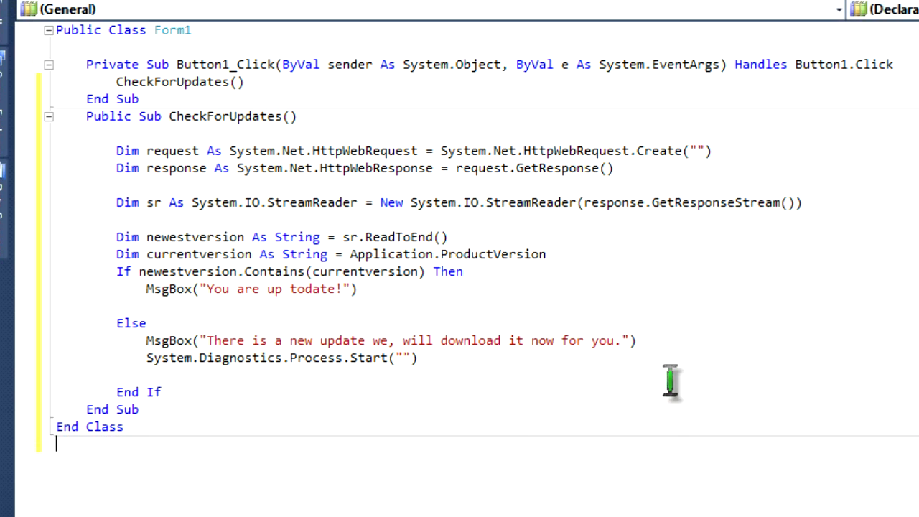
{"action": "mouse_move", "coordinate": [747, 122]}
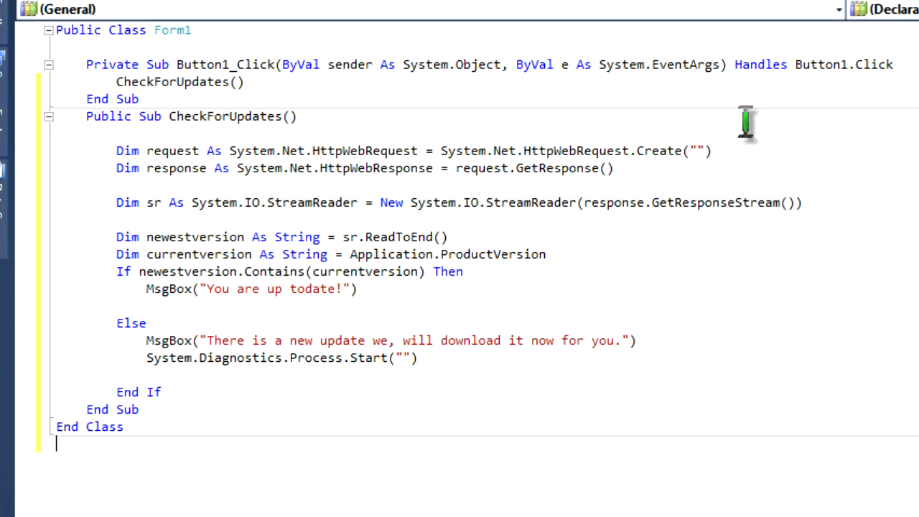
{"action": "mouse_move", "coordinate": [207, 340]}
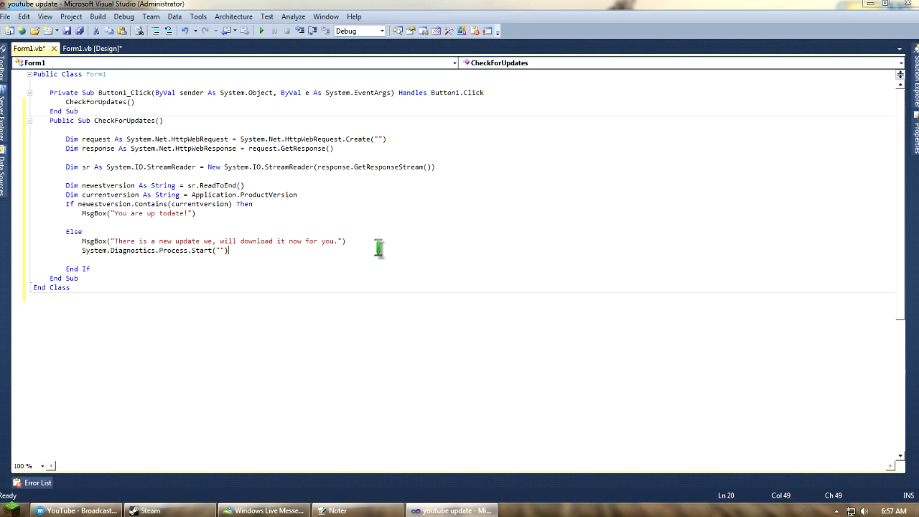
Put away the Noter window and open the Dropbox folder.
{"action": "left_click", "coordinate": [347, 240]}
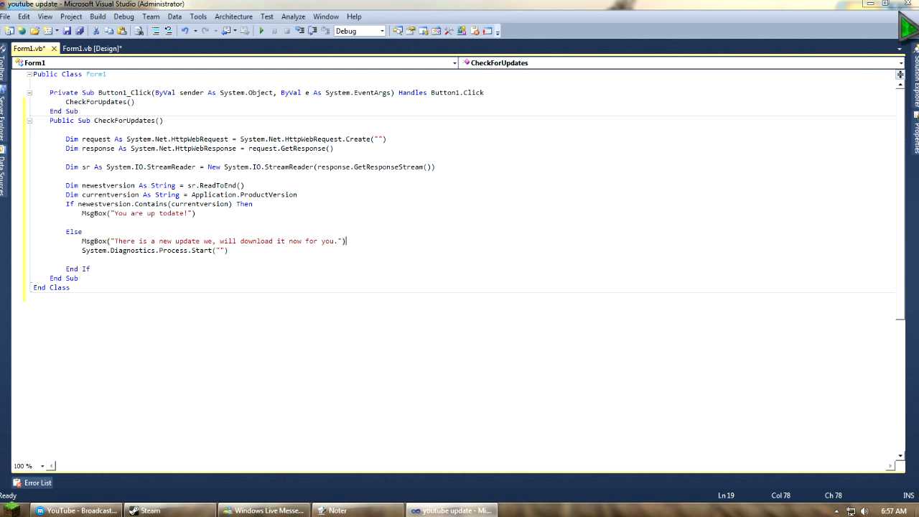
{"action": "left_click", "coordinate": [337, 510]}
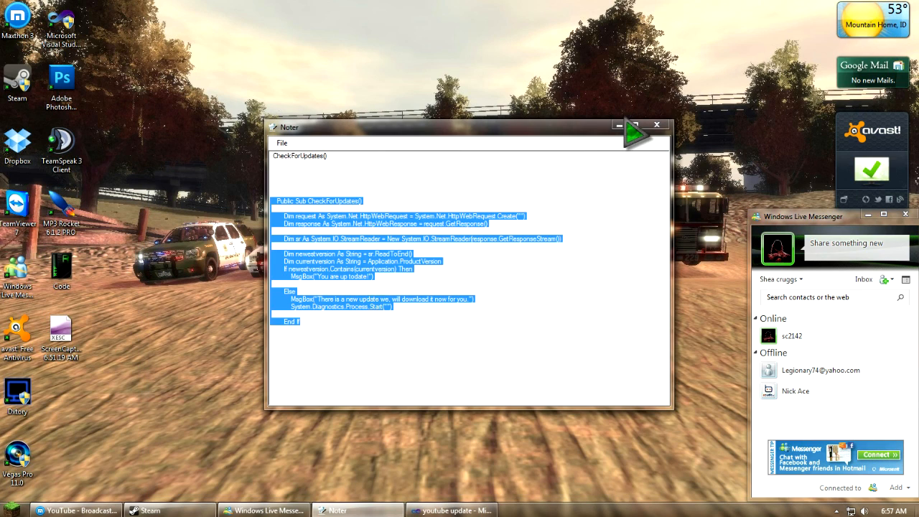
{"action": "left_click", "coordinate": [656, 124]}
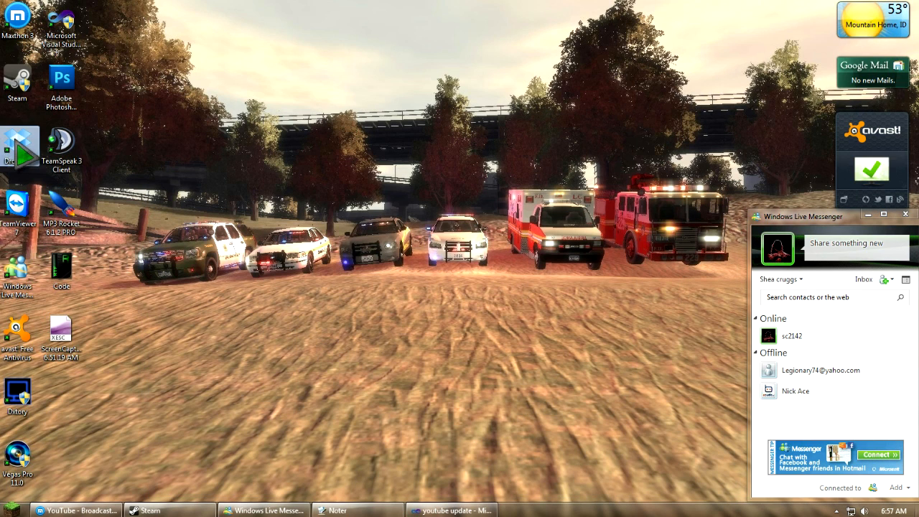
{"action": "double_click", "coordinate": [18, 144]}
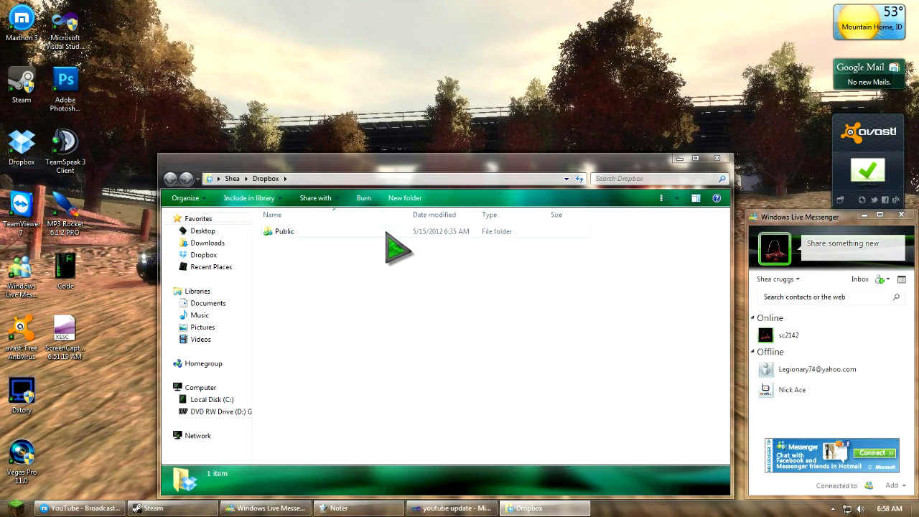
Create a new 'Youtube update' folder inside Dropbox Public.
{"action": "double_click", "coordinate": [284, 231]}
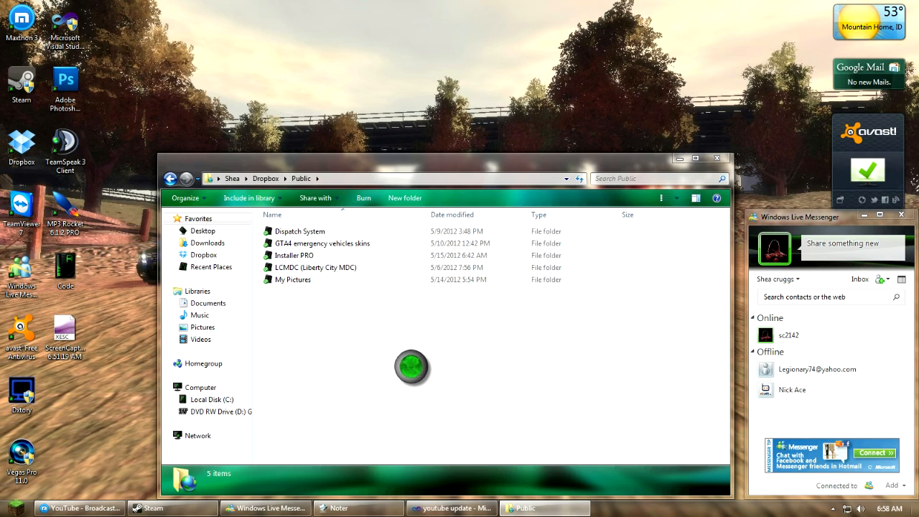
{"action": "right_click", "coordinate": [417, 373]}
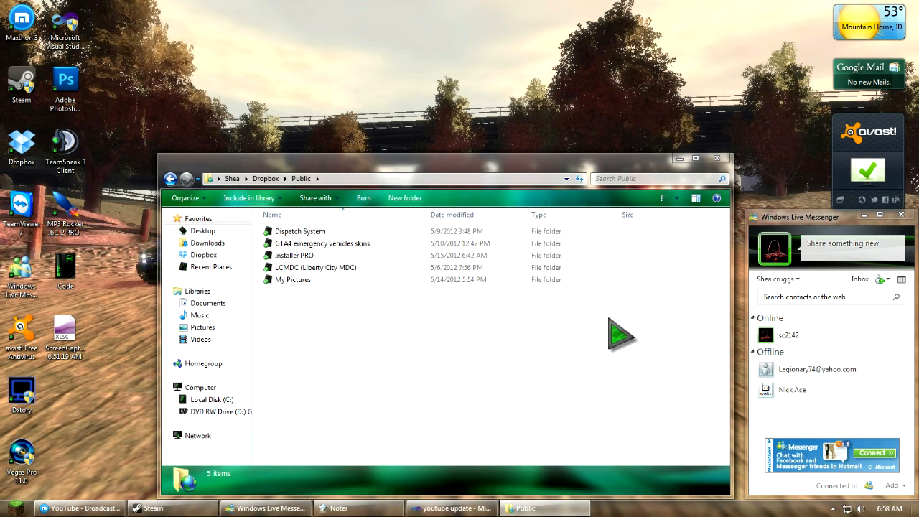
{"action": "left_click", "coordinate": [404, 197]}
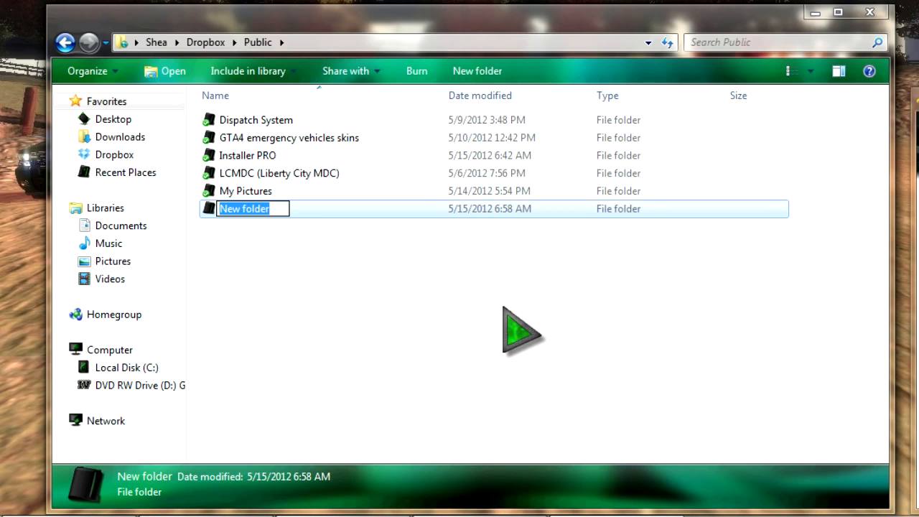
{"action": "type", "text": "Youtube update"}
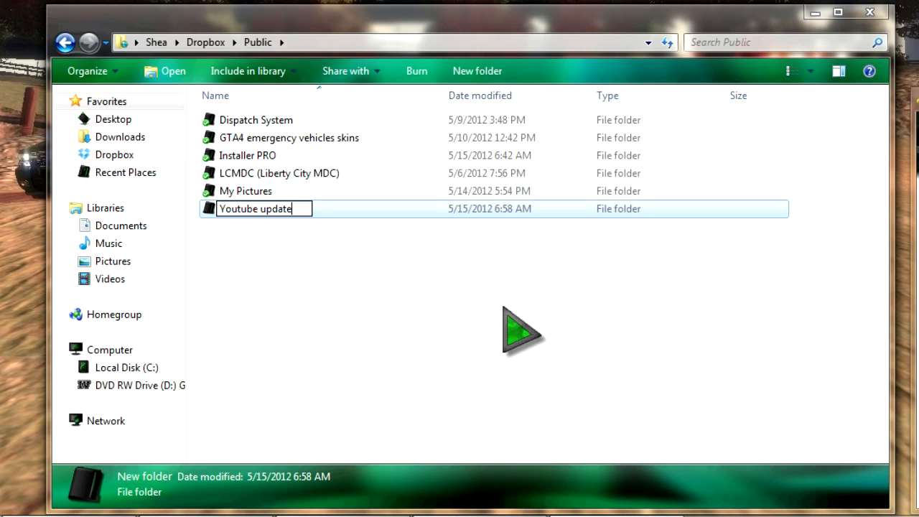
Inside Youtube update, create a new text document named Version.txt.
{"action": "double_click", "coordinate": [255, 208]}
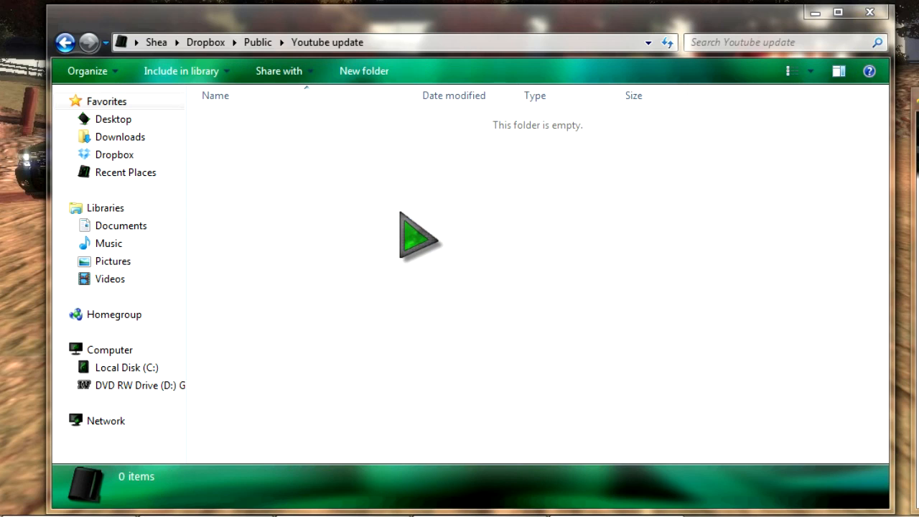
{"action": "right_click", "coordinate": [416, 237]}
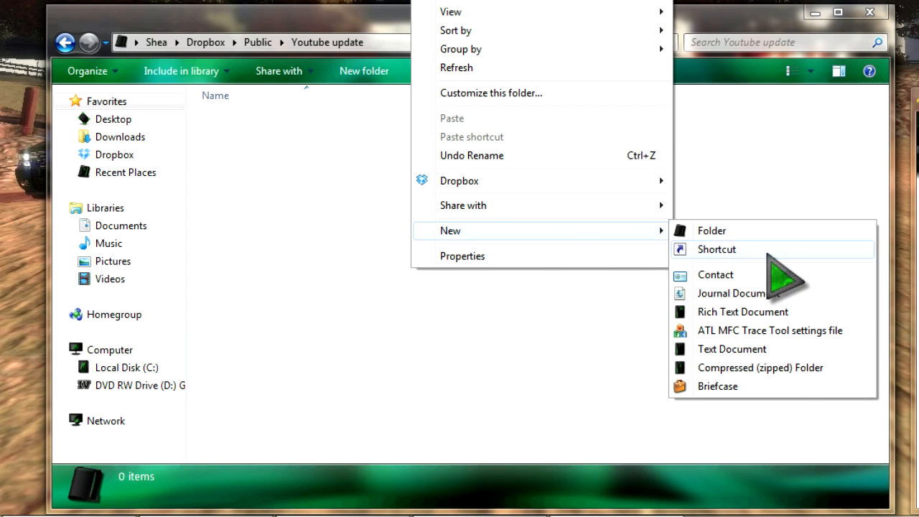
{"action": "left_click", "coordinate": [731, 349]}
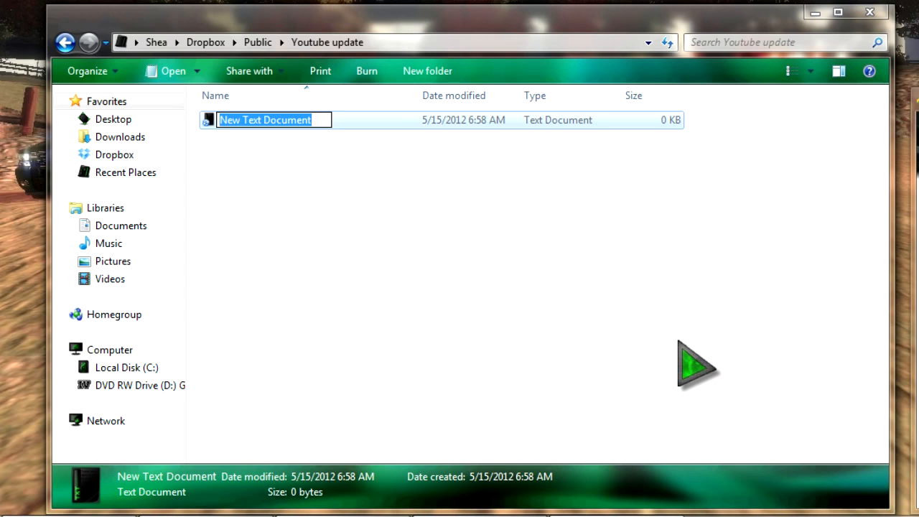
{"action": "type", "text": "Version.txt"}
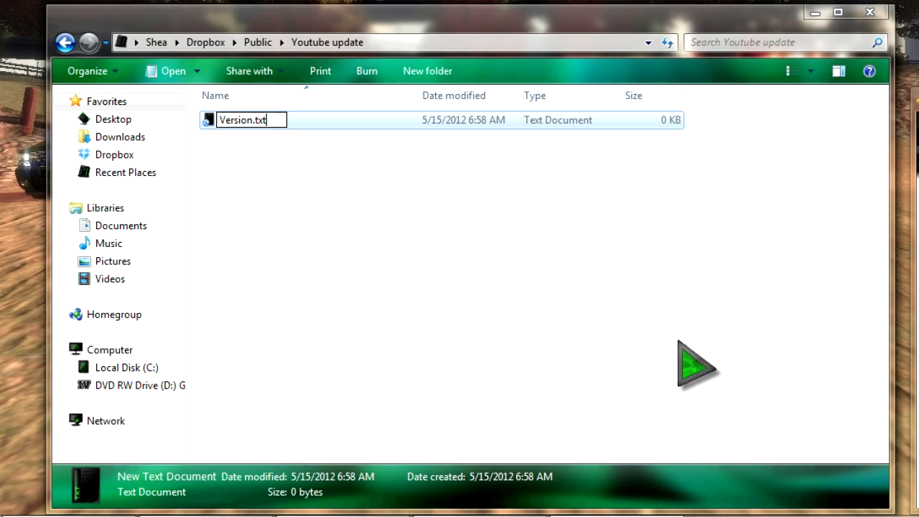
{"action": "mouse_move", "coordinate": [377, 151]}
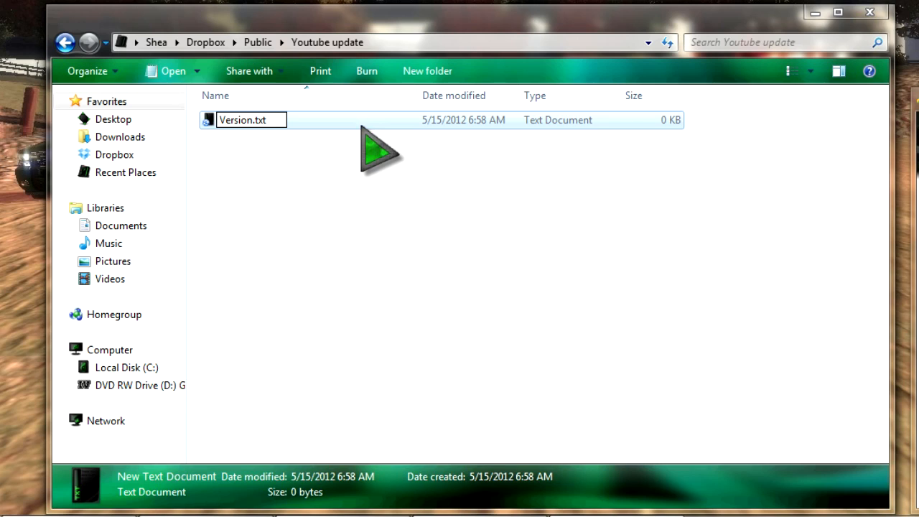
{"action": "mouse_move", "coordinate": [449, 262]}
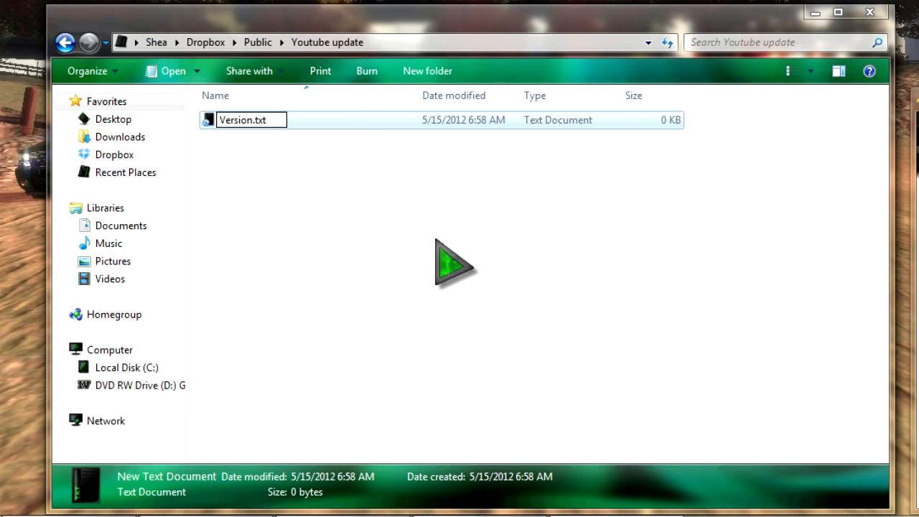
{"action": "mouse_move", "coordinate": [431, 287]}
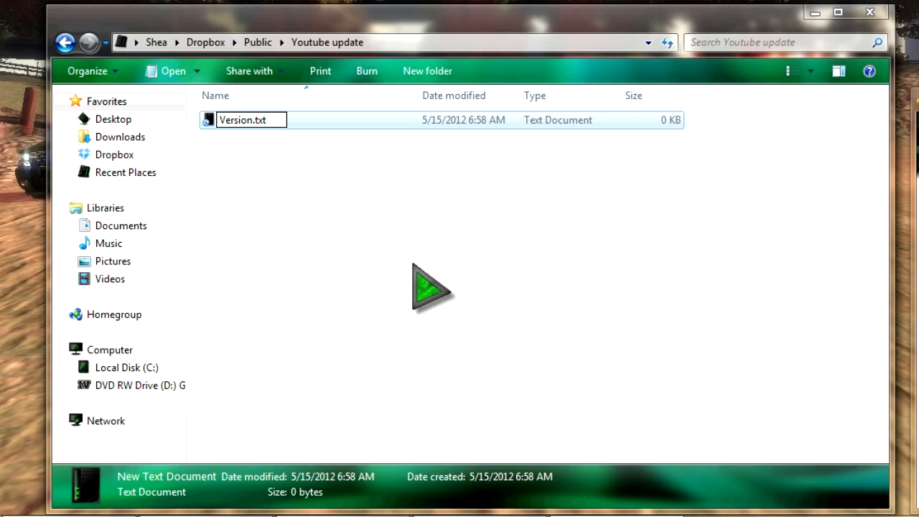
{"action": "key", "text": "Return"}
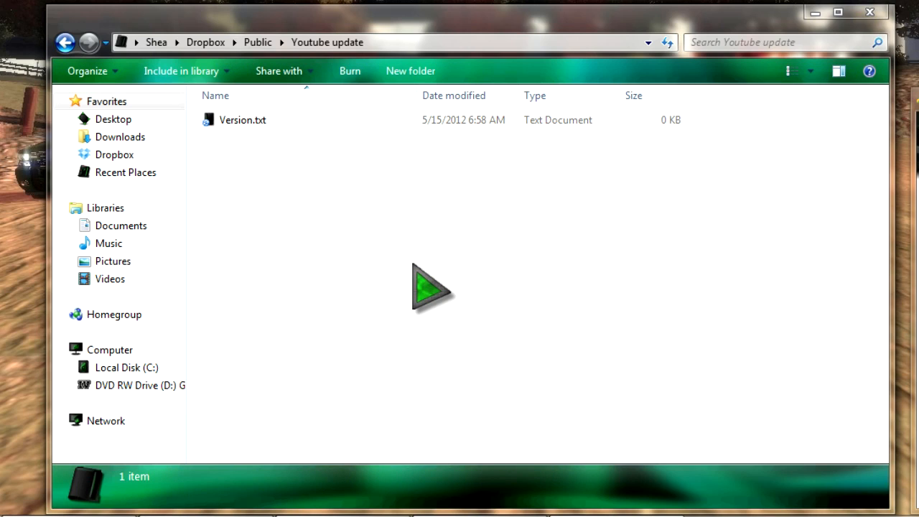
{"action": "left_click", "coordinate": [241, 120]}
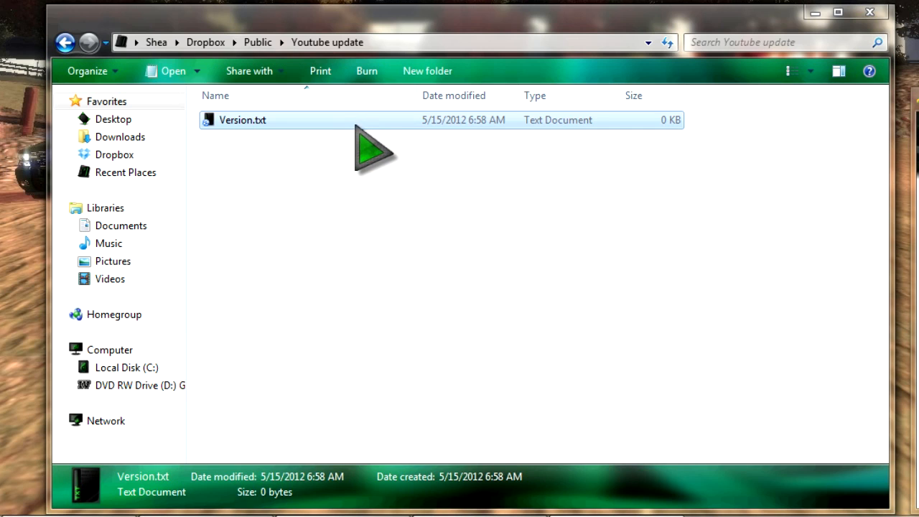
Enter version 1.0.0.0 into Version.txt in Notepad, save, and close it.
{"action": "double_click", "coordinate": [242, 120]}
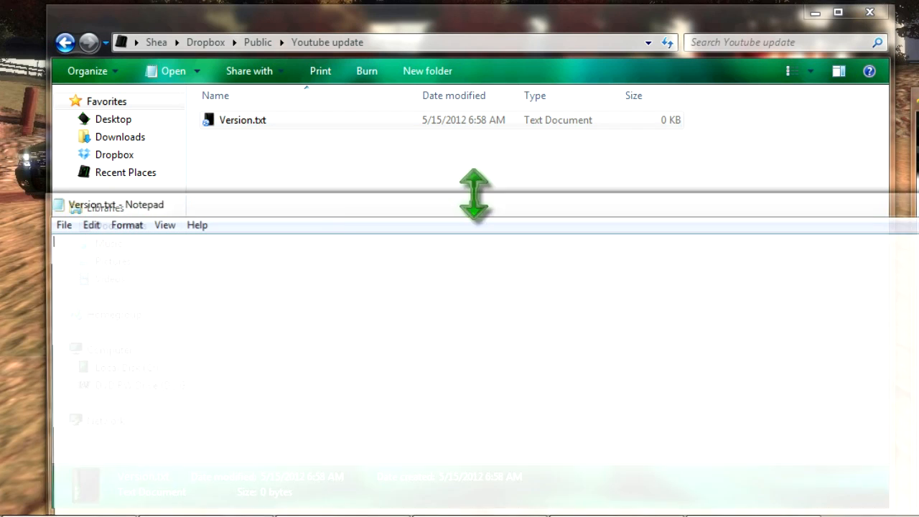
{"action": "type", "text": "1.0"}
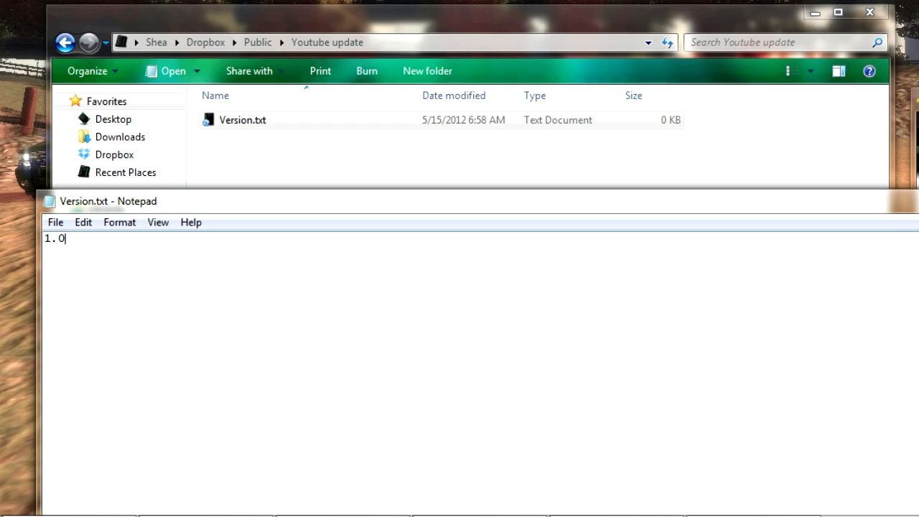
{"action": "type", "text": ".0.0"}
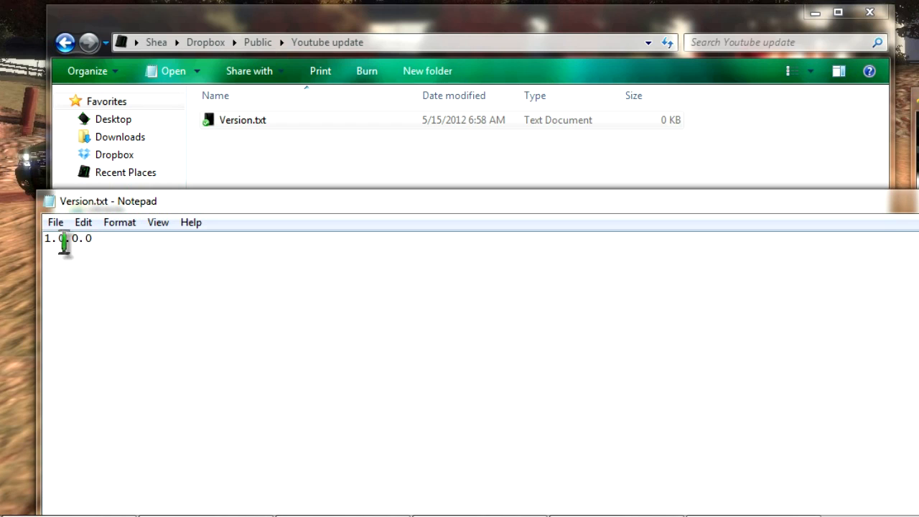
{"action": "left_click", "coordinate": [55, 222]}
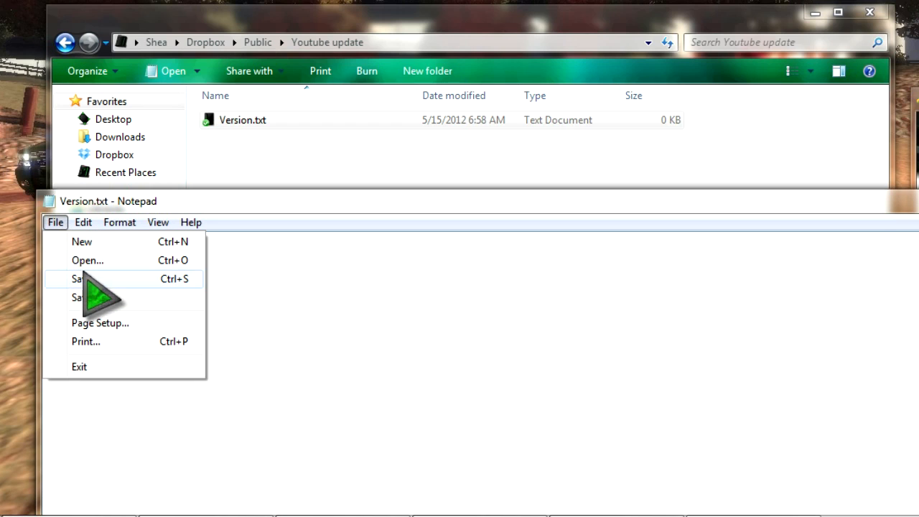
{"action": "left_click", "coordinate": [79, 278]}
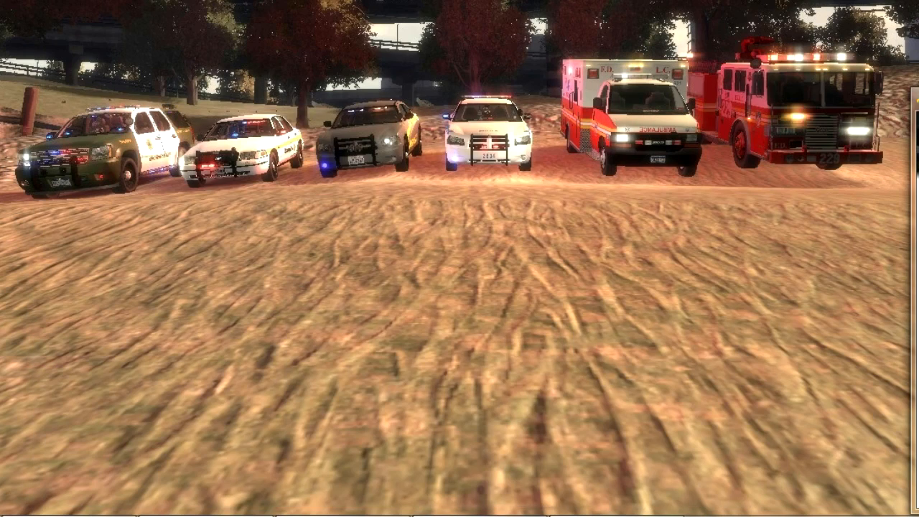
{"action": "key", "text": "alt+tab"}
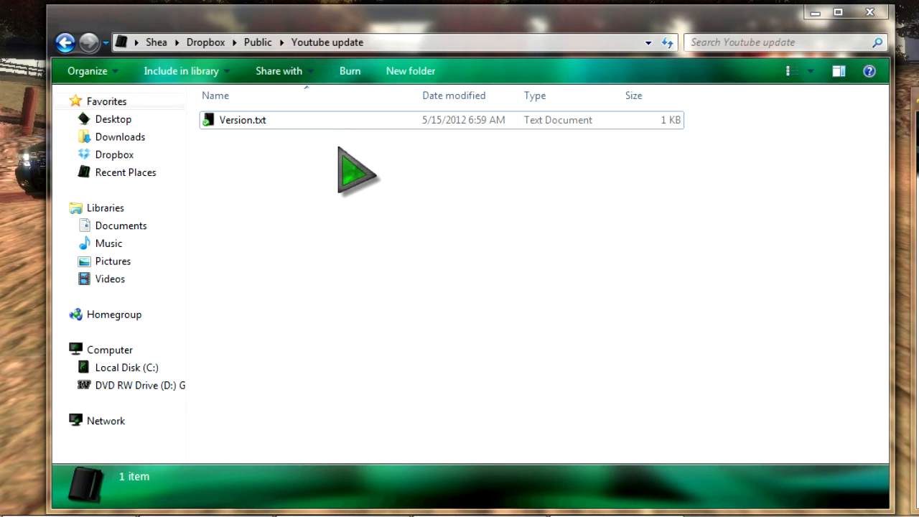
Select Version.txt and copy its Dropbox public link from the context menu.
{"action": "left_click", "coordinate": [242, 120]}
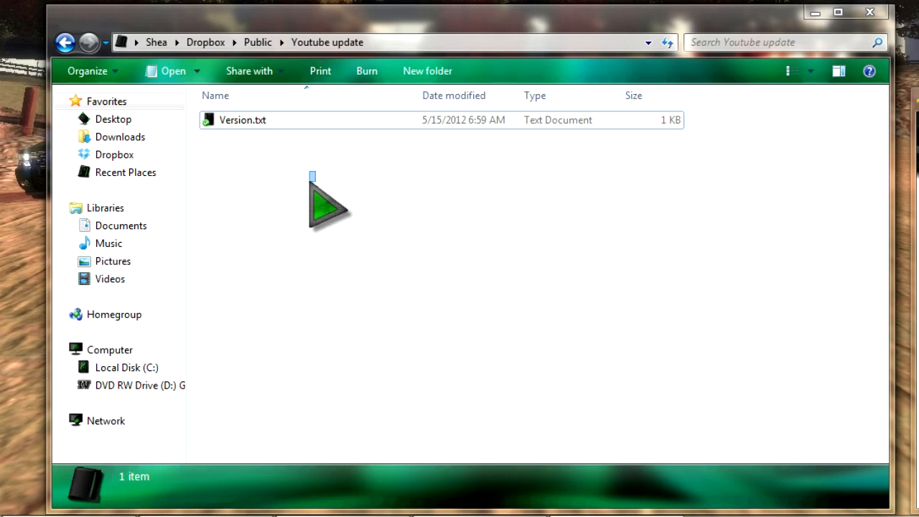
{"action": "right_click", "coordinate": [242, 120]}
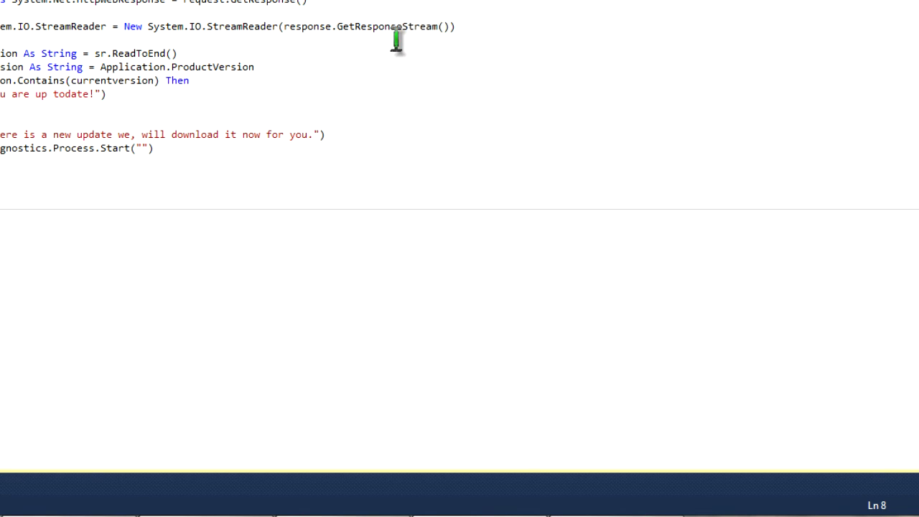
{"action": "mouse_move", "coordinate": [114, 154]}
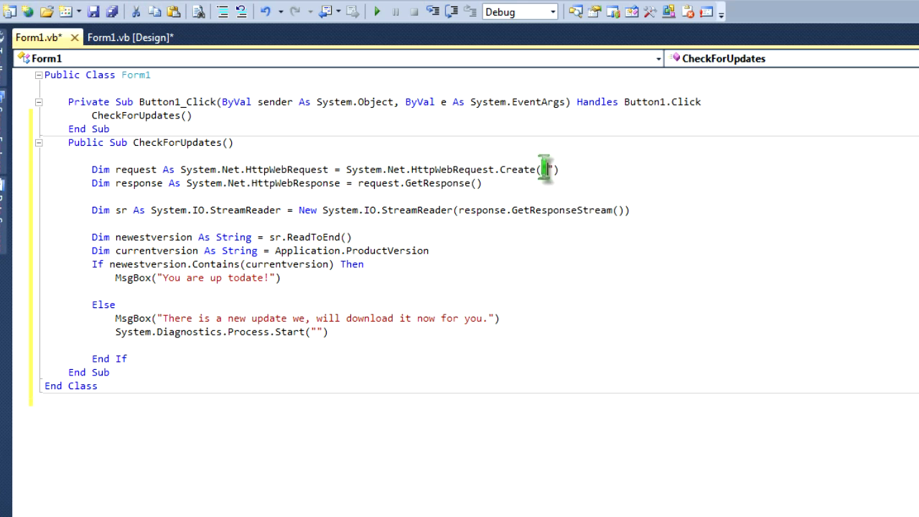
Paste the Version.txt Dropbox link inside the HttpWebRequest.Create quotes.
{"action": "right_click", "coordinate": [546, 169]}
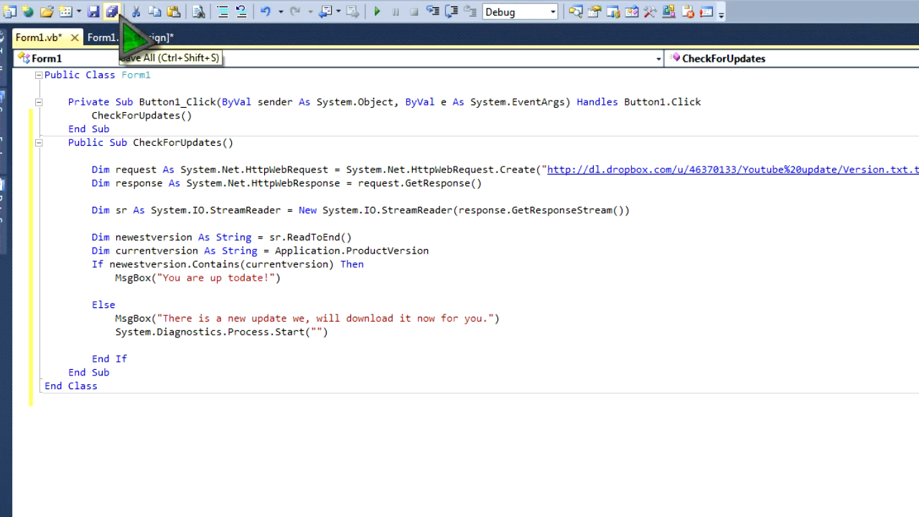
{"action": "mouse_move", "coordinate": [112, 12]}
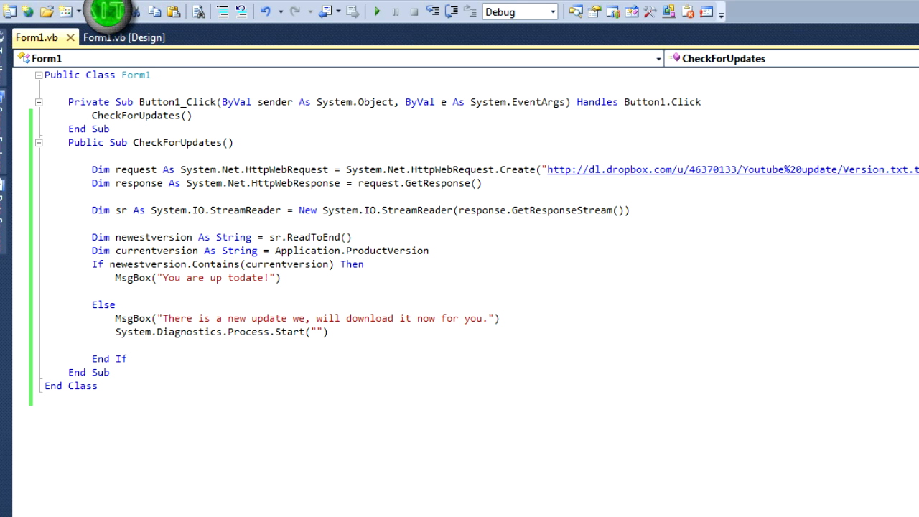
Save all project files as the 'youtube update' project.
{"action": "left_click", "coordinate": [111, 10]}
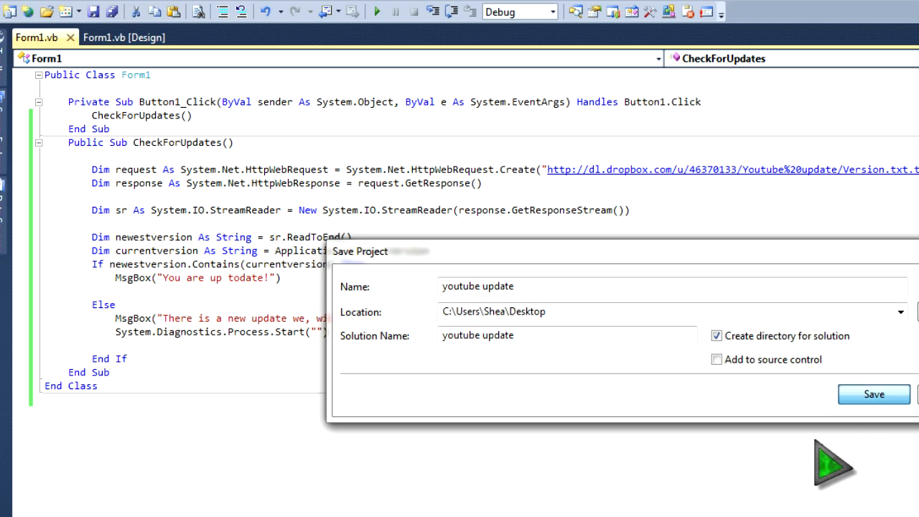
{"action": "mouse_move", "coordinate": [764, 467]}
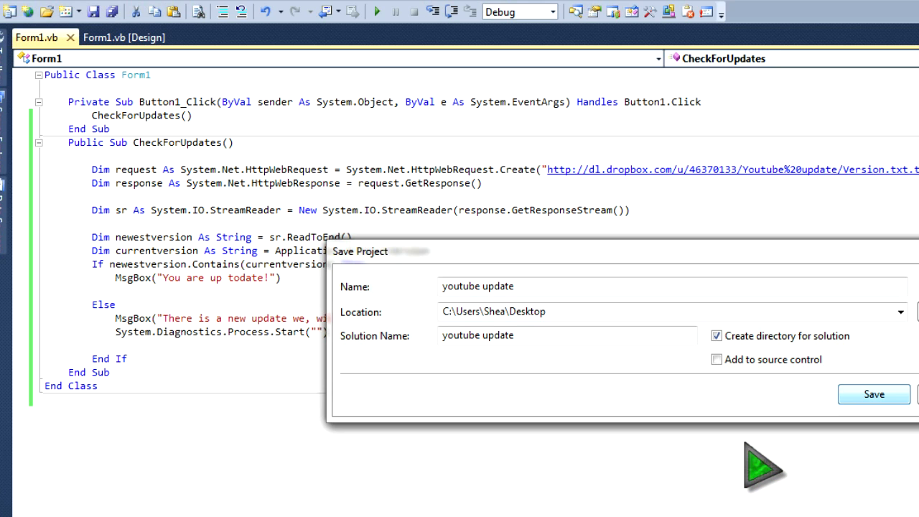
{"action": "left_click", "coordinate": [873, 394]}
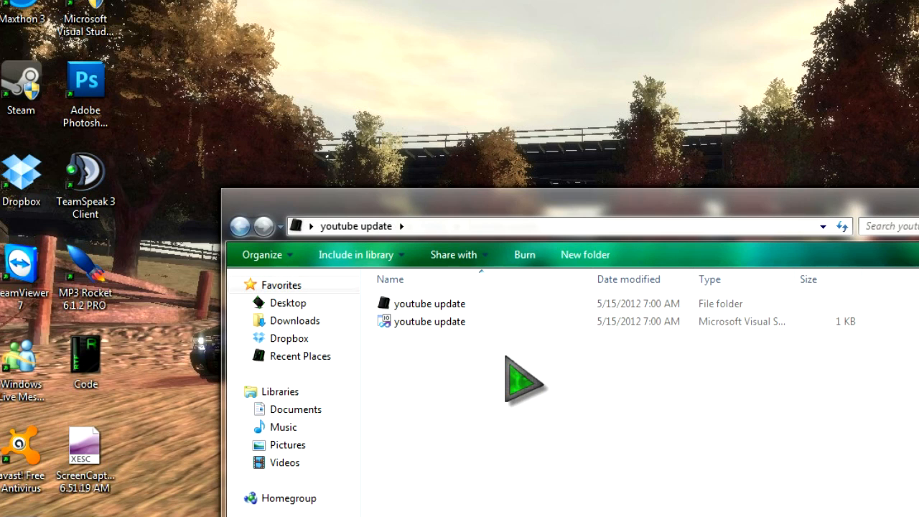
Browse the youtube update project's bin Release and Debug build folders.
{"action": "left_click", "coordinate": [429, 302]}
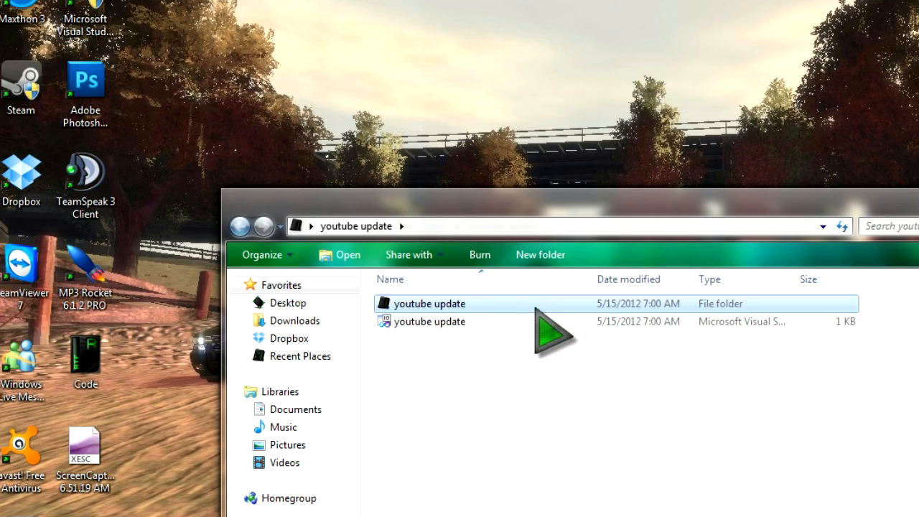
{"action": "double_click", "coordinate": [429, 303]}
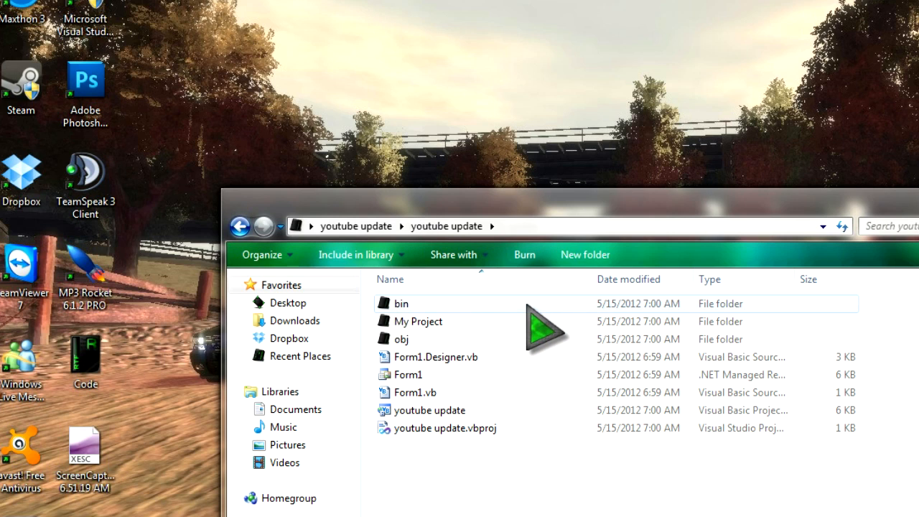
{"action": "double_click", "coordinate": [401, 302]}
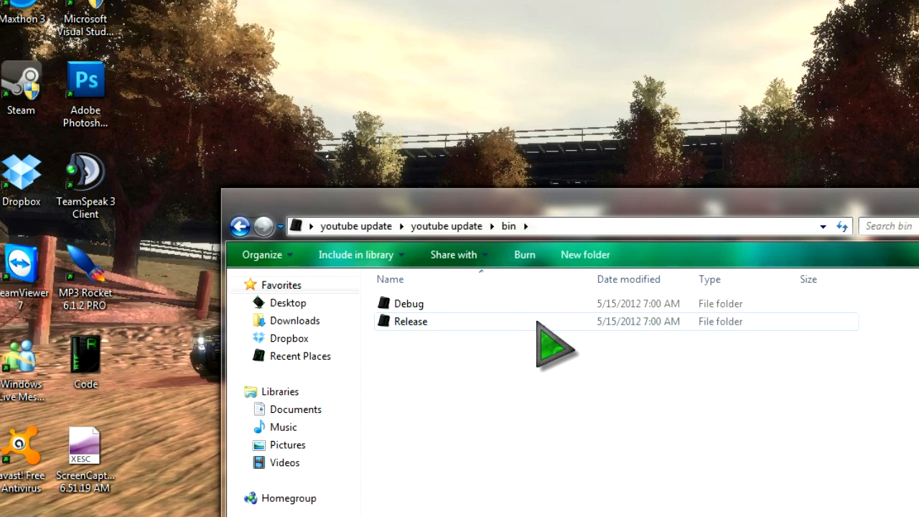
{"action": "mouse_move", "coordinate": [553, 338]}
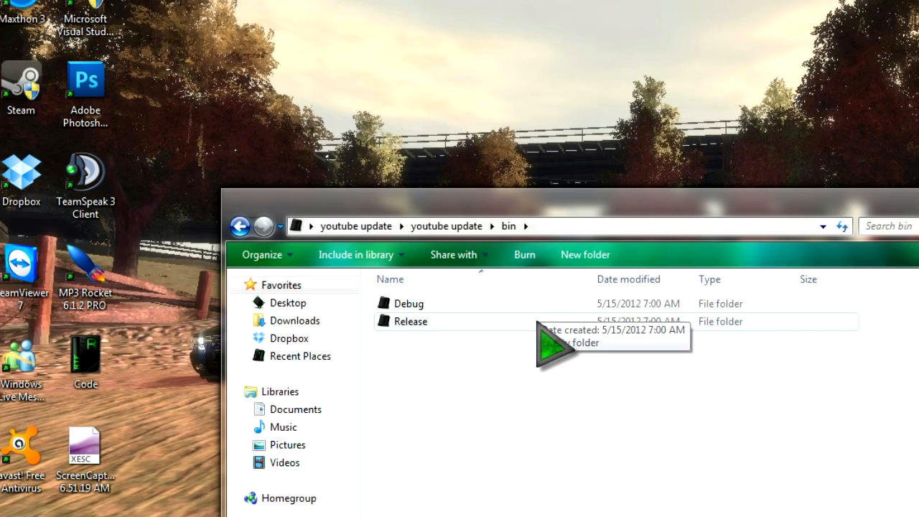
{"action": "double_click", "coordinate": [411, 321]}
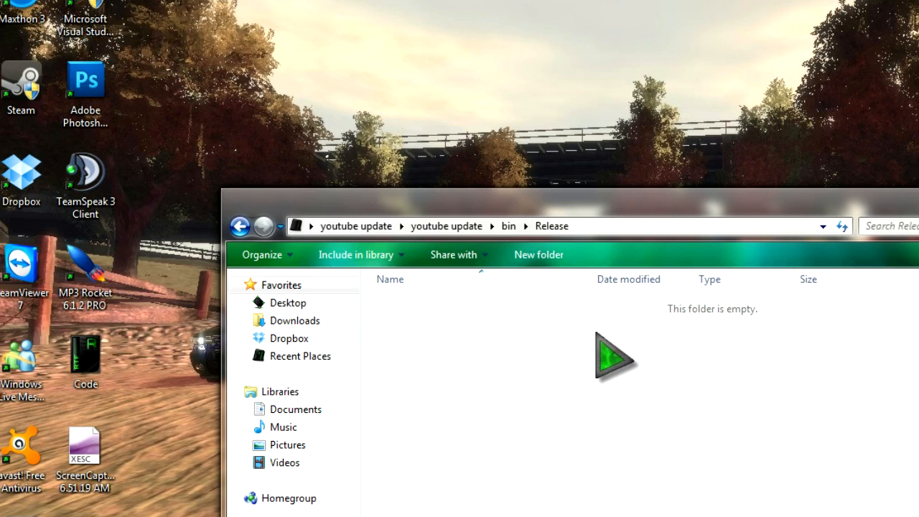
{"action": "left_click", "coordinate": [240, 225]}
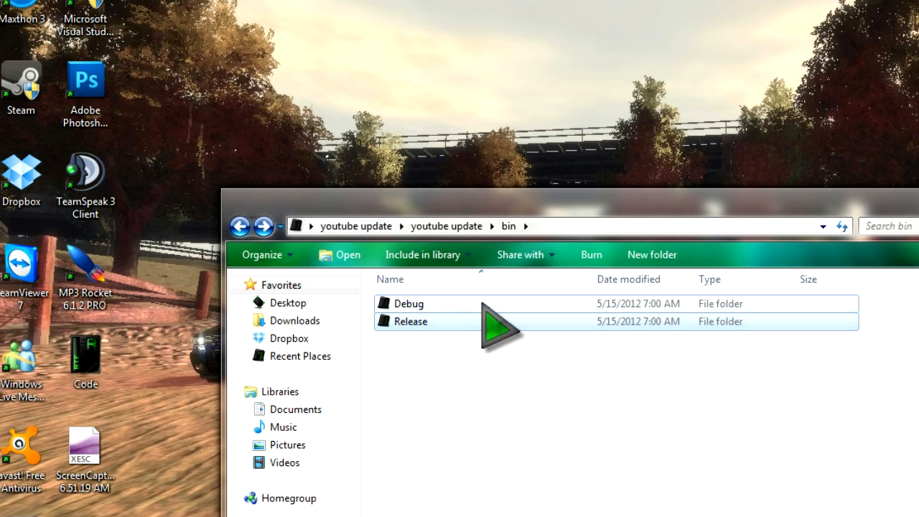
{"action": "left_click", "coordinate": [239, 225]}
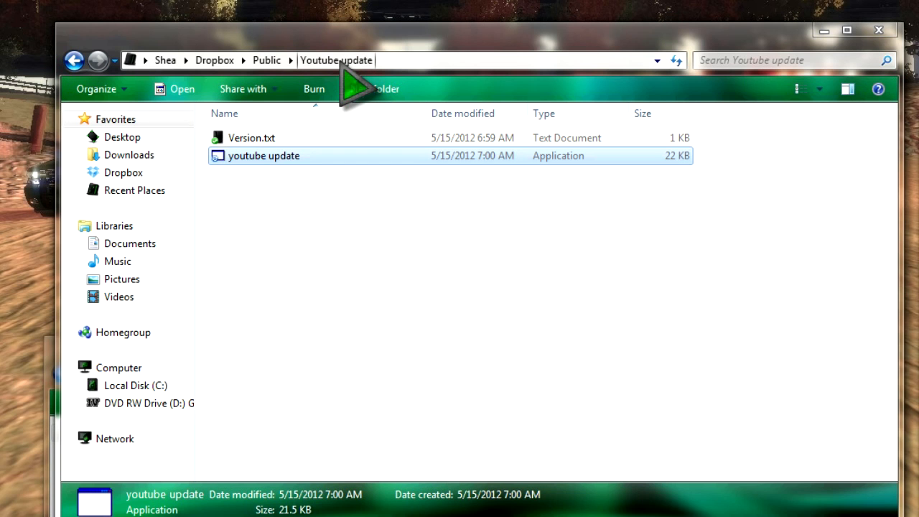
{"action": "mouse_move", "coordinate": [392, 176]}
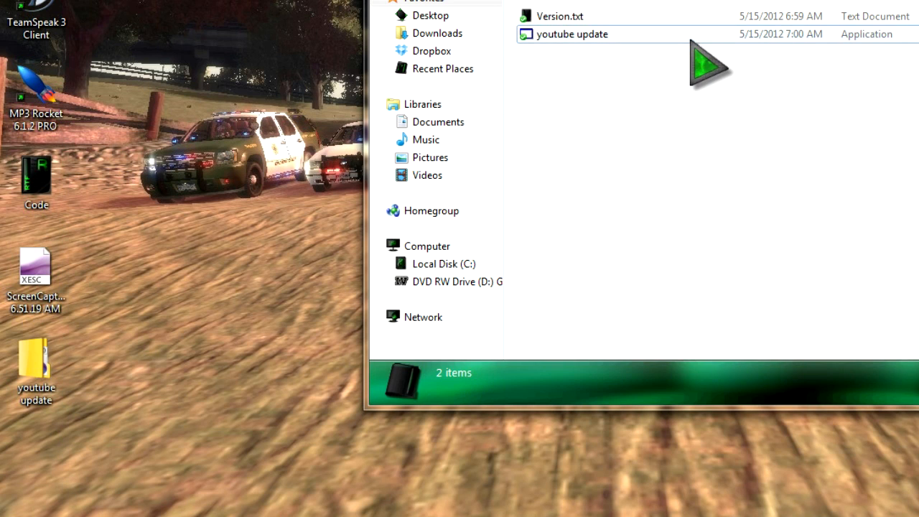
Copy the Dropbox public link for the youtube update application.
{"action": "right_click", "coordinate": [570, 33]}
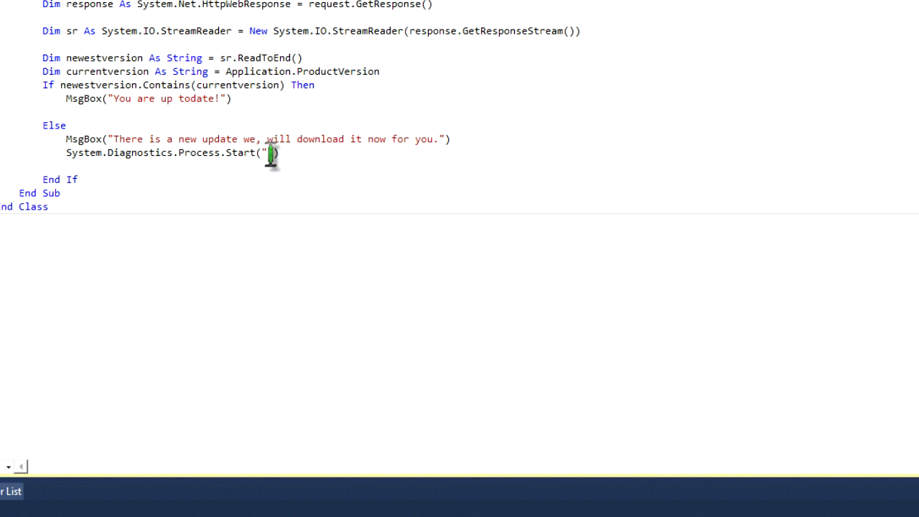
{"action": "type", "text": "http://dl.dropbox.com/u/46370133/Youtube%20update/youtube%20update.exe"}
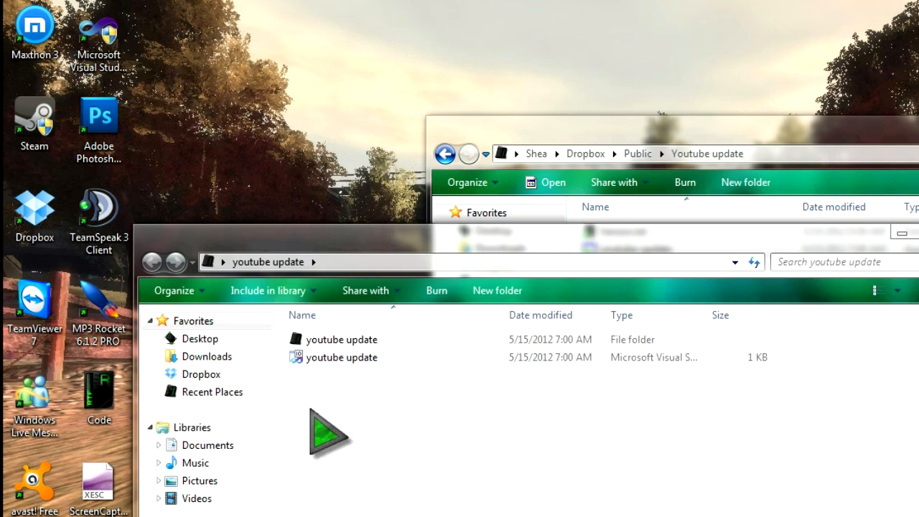
Copy the rebuilt youtube update.exe from bin\Debug to Dropbox Public\Youtube update and the desktop.
{"action": "double_click", "coordinate": [342, 338]}
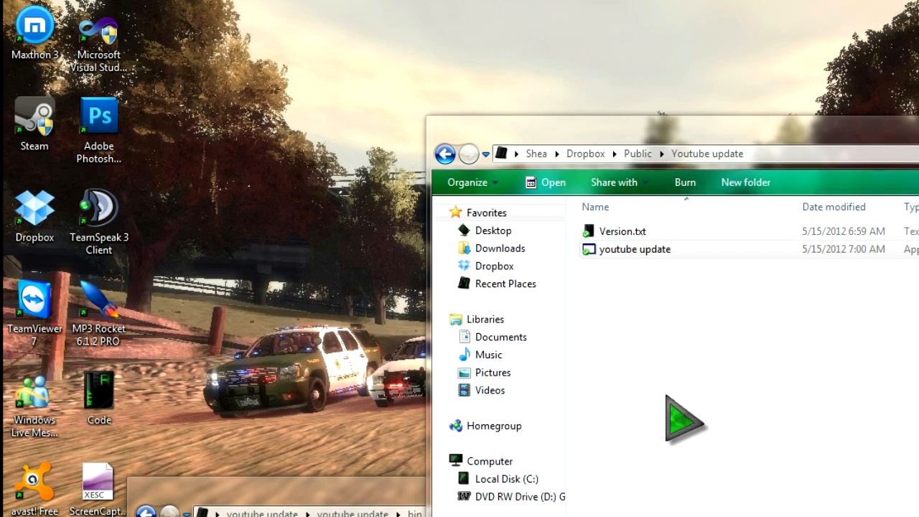
{"action": "left_click", "coordinate": [634, 249]}
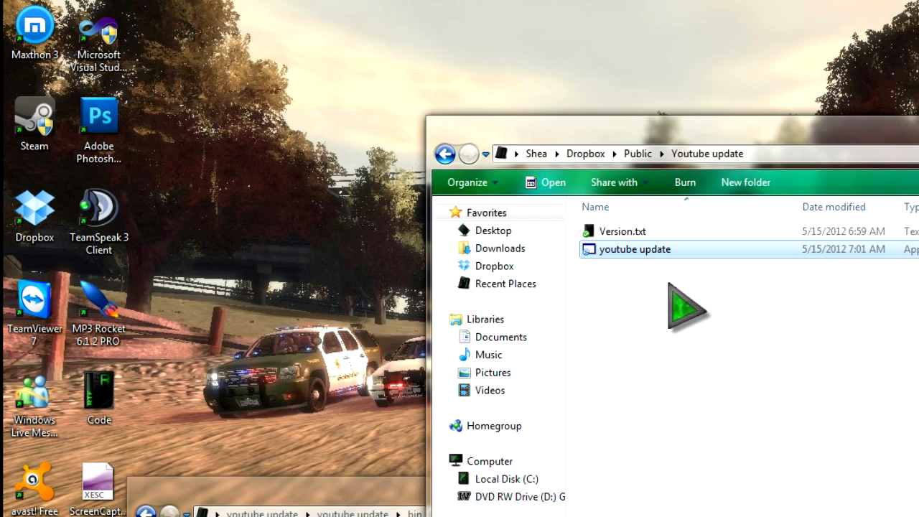
{"action": "mouse_move", "coordinate": [696, 280]}
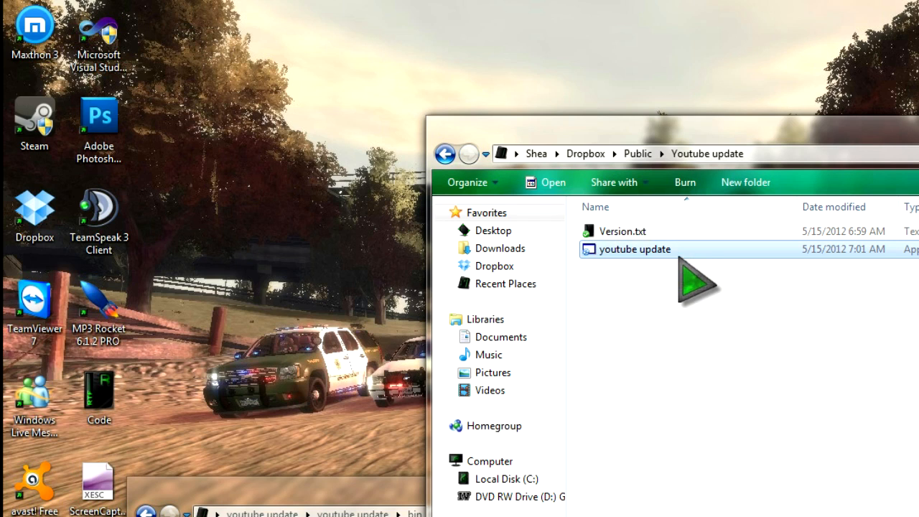
{"action": "double_click", "coordinate": [633, 249]}
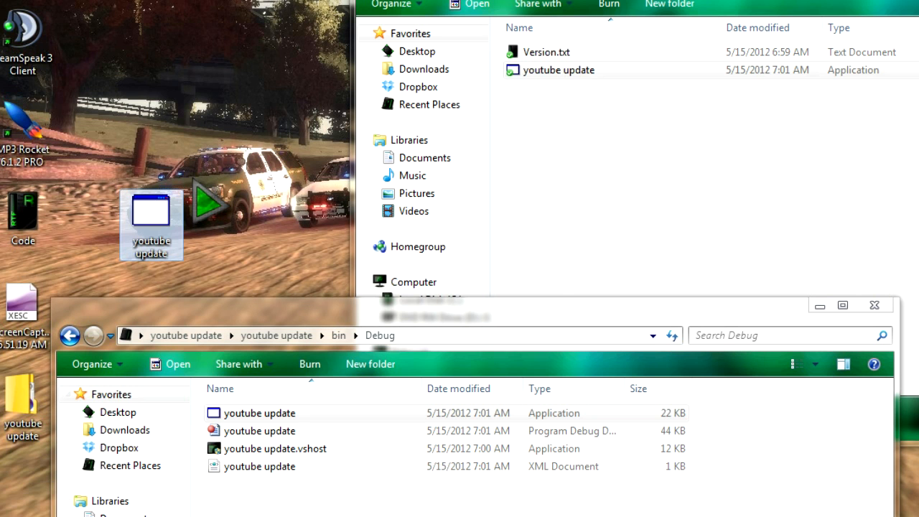
{"action": "mouse_move", "coordinate": [882, 330]}
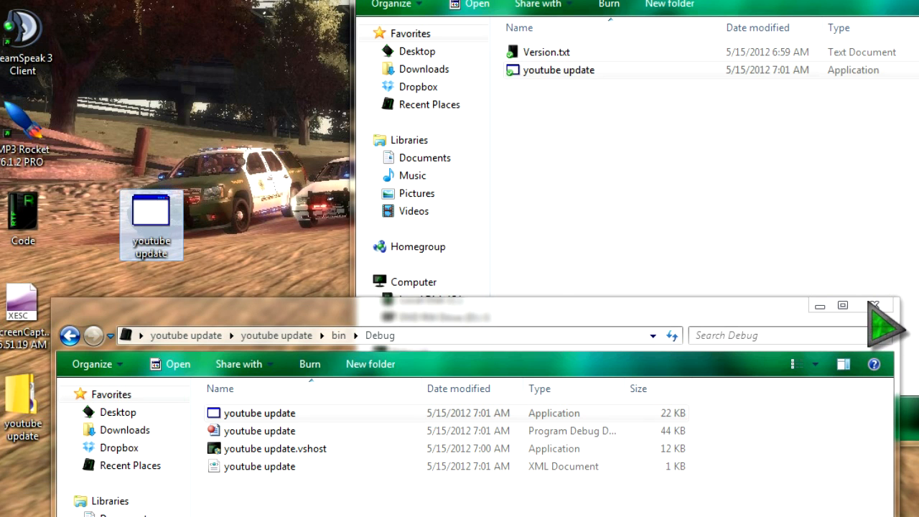
{"action": "left_click", "coordinate": [872, 305]}
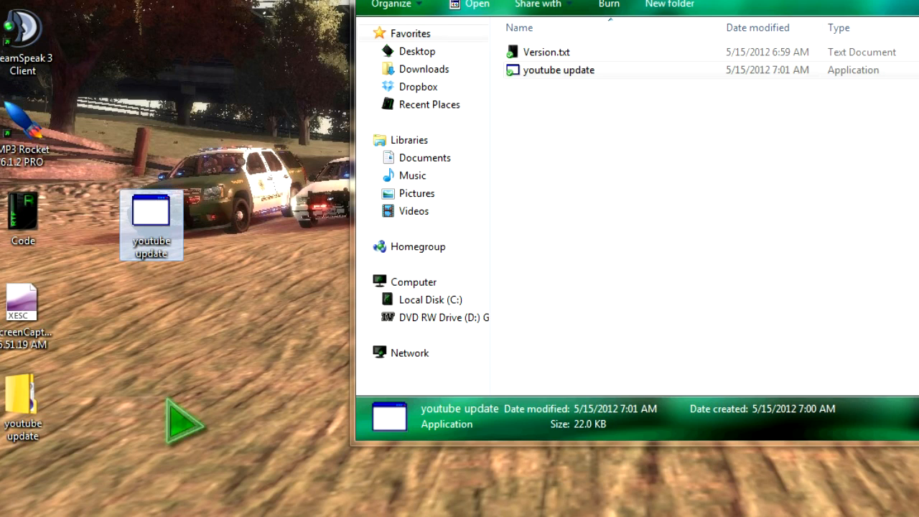
{"action": "mouse_move", "coordinate": [251, 341]}
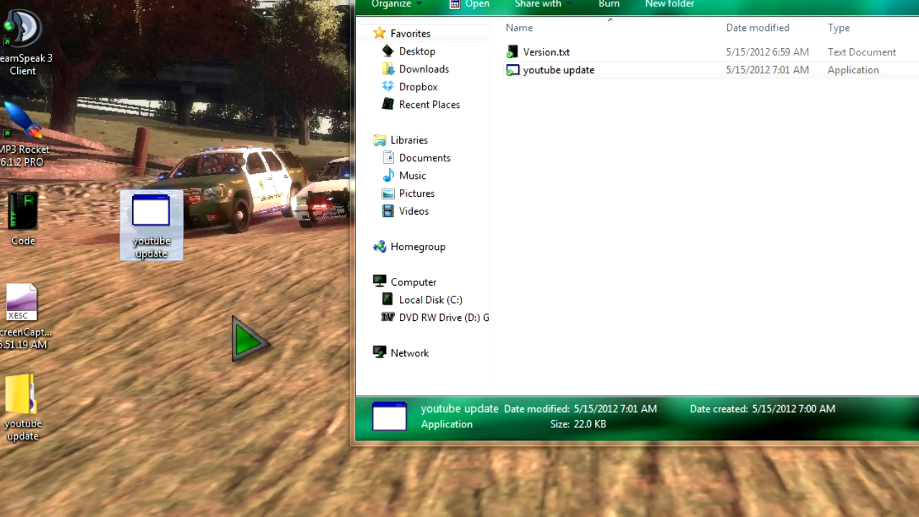
{"action": "mouse_move", "coordinate": [251, 442]}
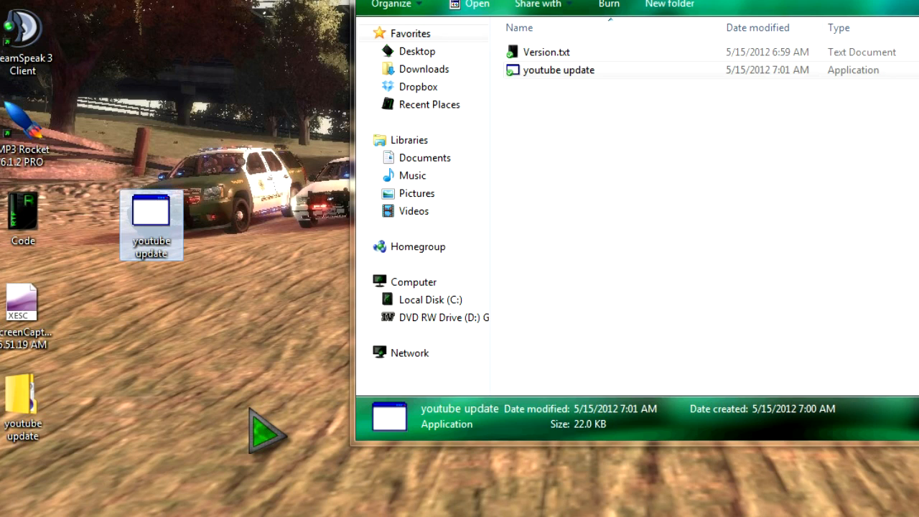
Run the desktop youtube update app, click Update on the Version. 1 form, then close it.
{"action": "double_click", "coordinate": [151, 226]}
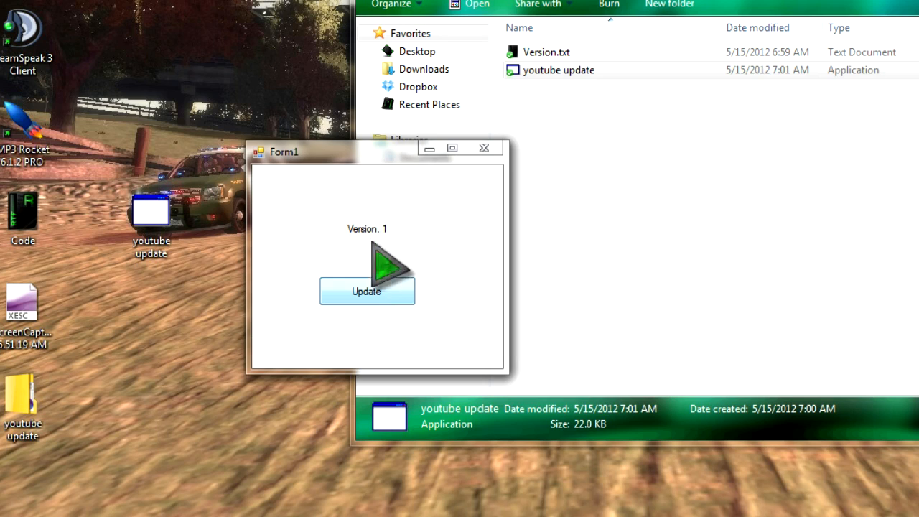
{"action": "left_click", "coordinate": [367, 291]}
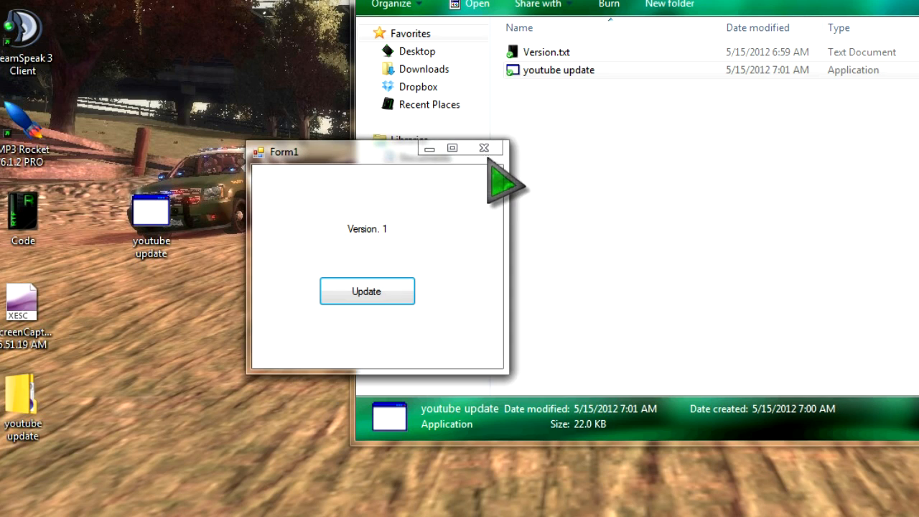
{"action": "left_click", "coordinate": [484, 148]}
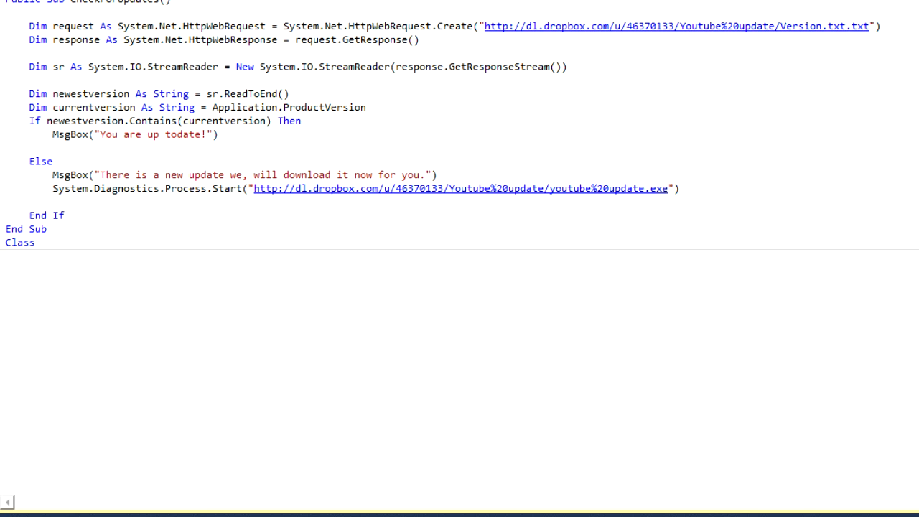
Check the Form1 design view label reads Version. 2, then open My Project properties.
{"action": "left_click", "coordinate": [129, 10]}
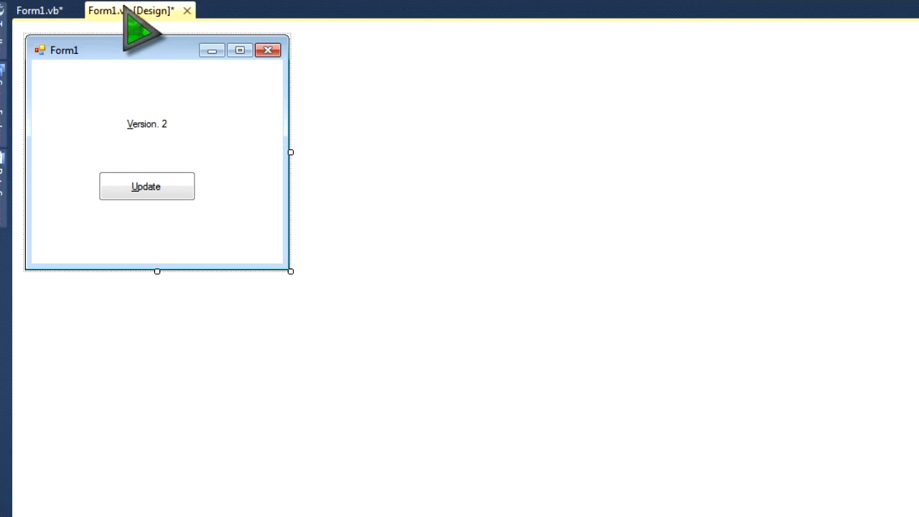
{"action": "mouse_move", "coordinate": [133, 54]}
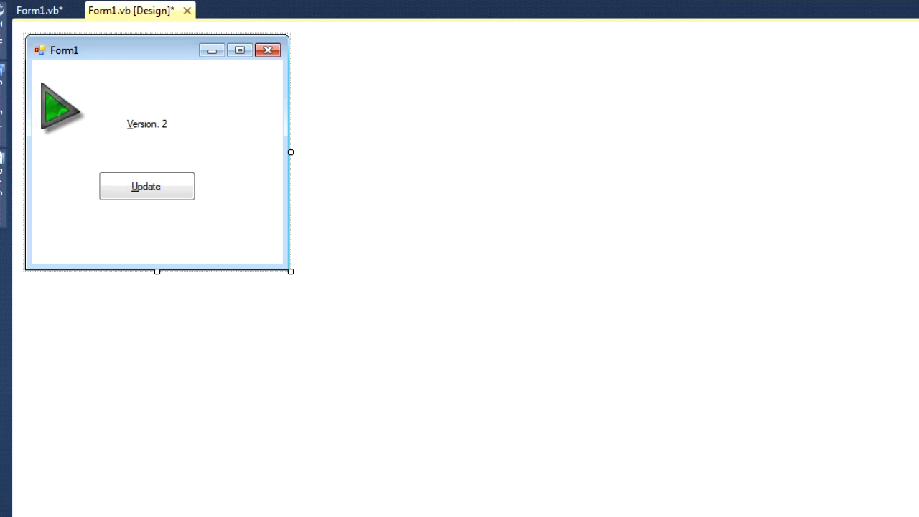
{"action": "left_click_drag", "start_coordinate": [61, 108], "coordinate": [168, 108]}
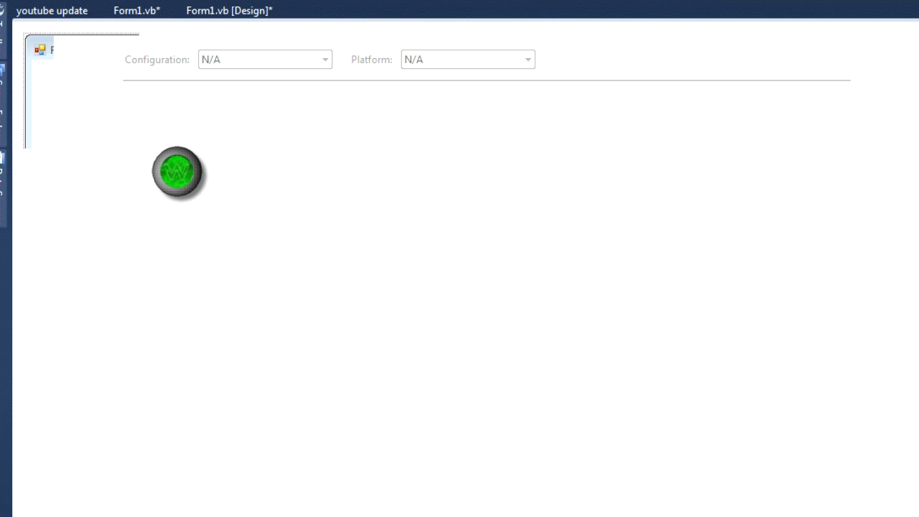
Set Assembly and File version to 1.0.0.1 in Assembly Information and save the project.
{"action": "left_click", "coordinate": [586, 157]}
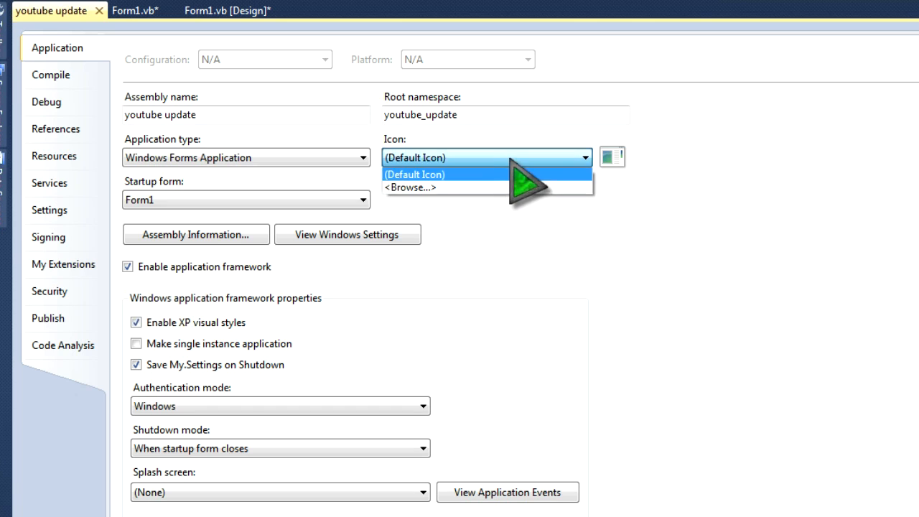
{"action": "left_click", "coordinate": [415, 175]}
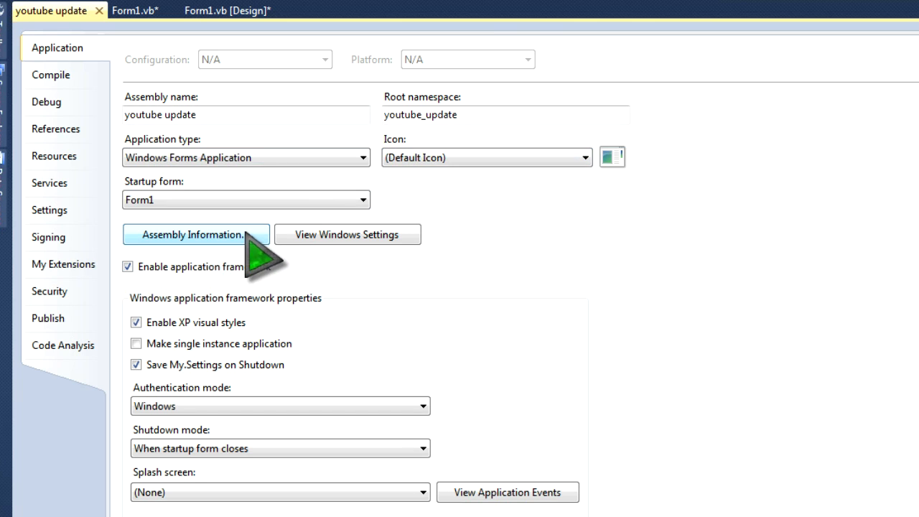
{"action": "left_click", "coordinate": [195, 234]}
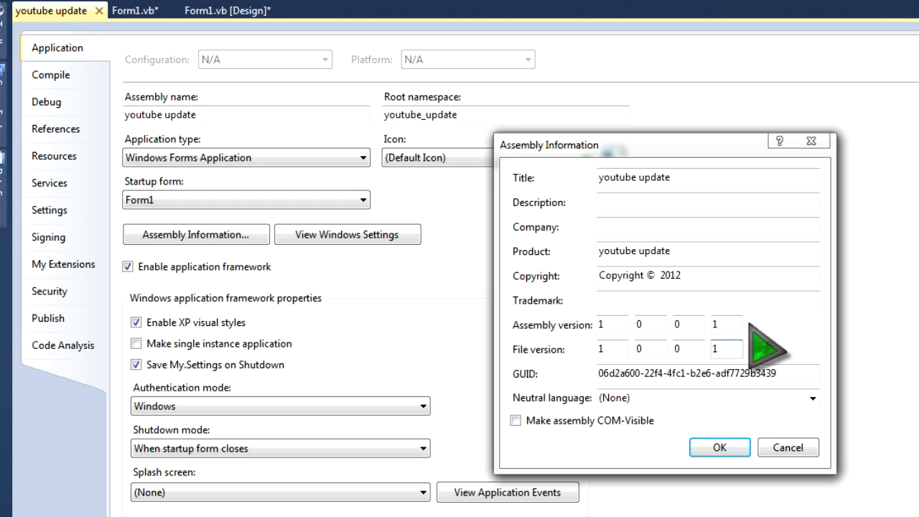
{"action": "left_click", "coordinate": [719, 448]}
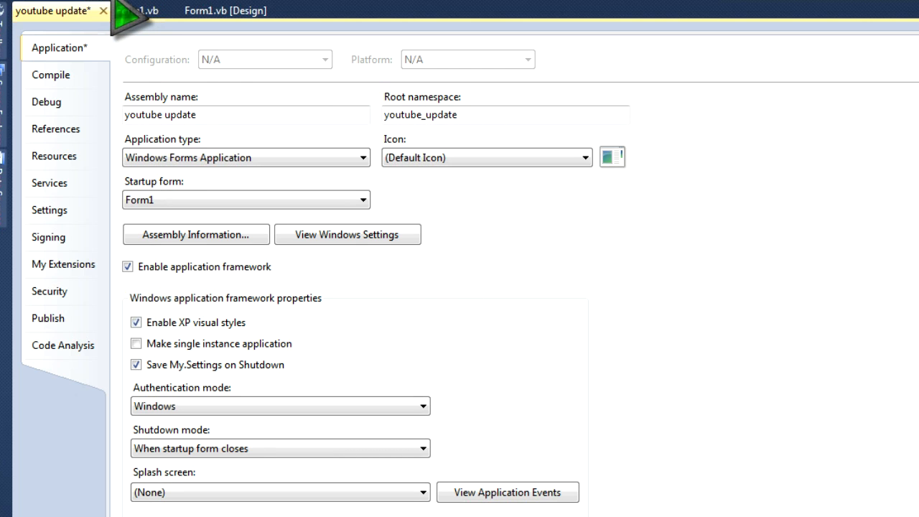
{"action": "key", "text": "ctrl+s"}
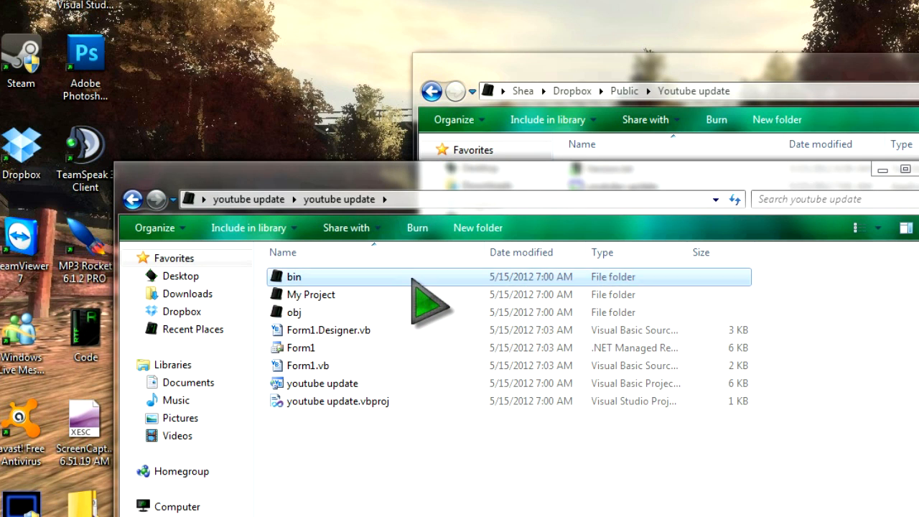
Check the bin and Dropbox Youtube update folders, then open Version.txt (1.0.0.0) in Notepad.
{"action": "double_click", "coordinate": [294, 277]}
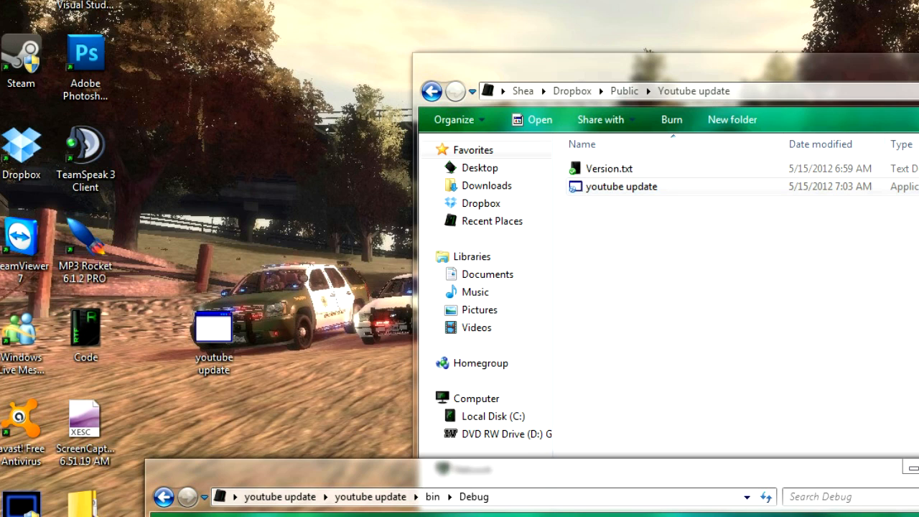
{"action": "left_click", "coordinate": [613, 186]}
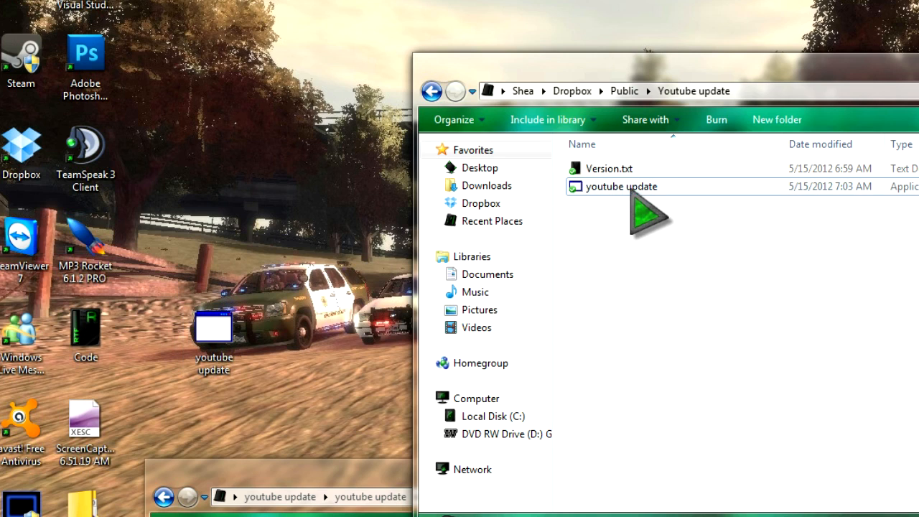
{"action": "left_click", "coordinate": [609, 168]}
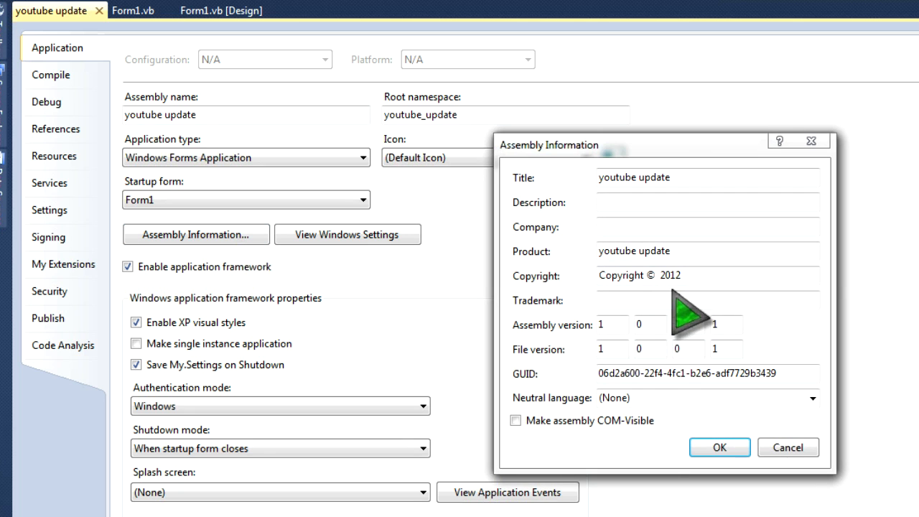
{"action": "left_click", "coordinate": [719, 447]}
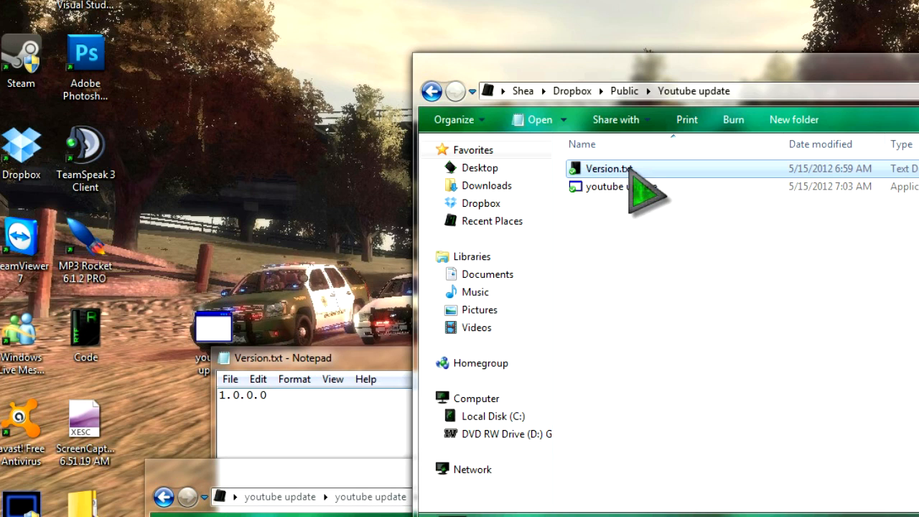
Bump the number in Version.txt, then confirm the desktop Version. 1 app offers the update.
{"action": "type", "text": "1"}
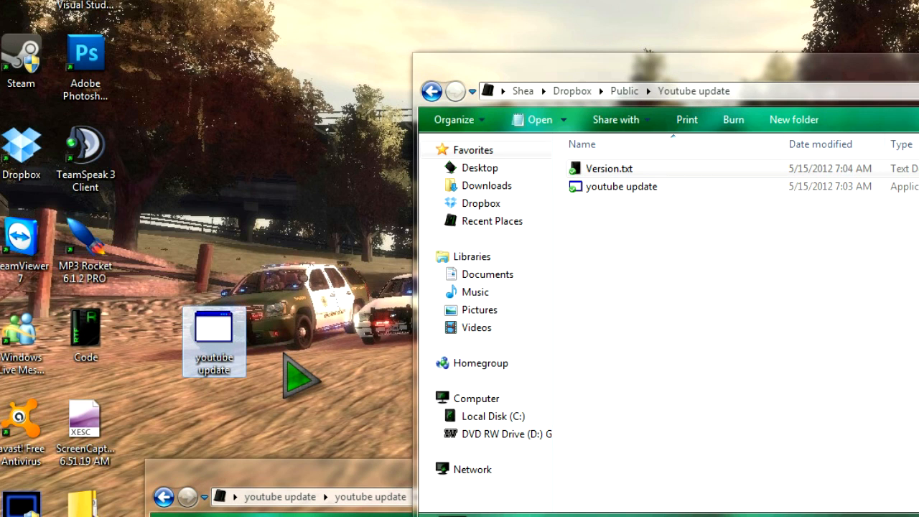
{"action": "double_click", "coordinate": [213, 341]}
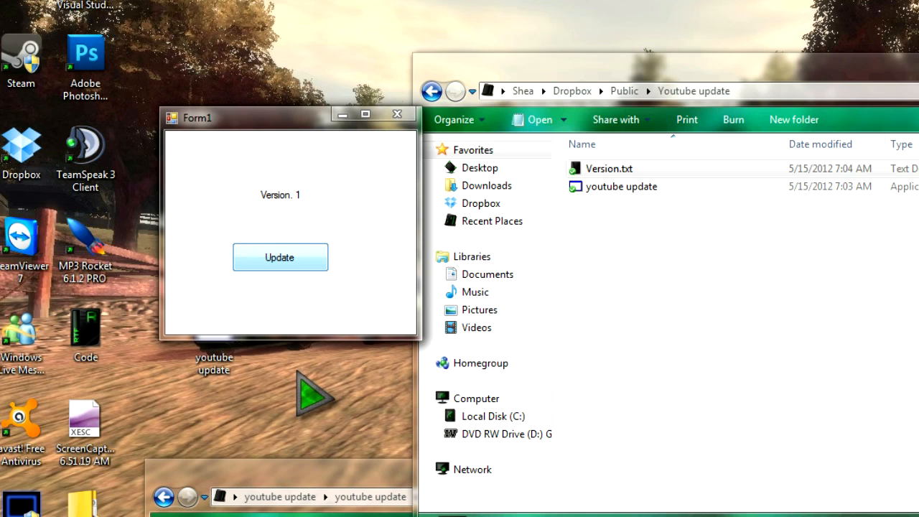
{"action": "left_click", "coordinate": [280, 257]}
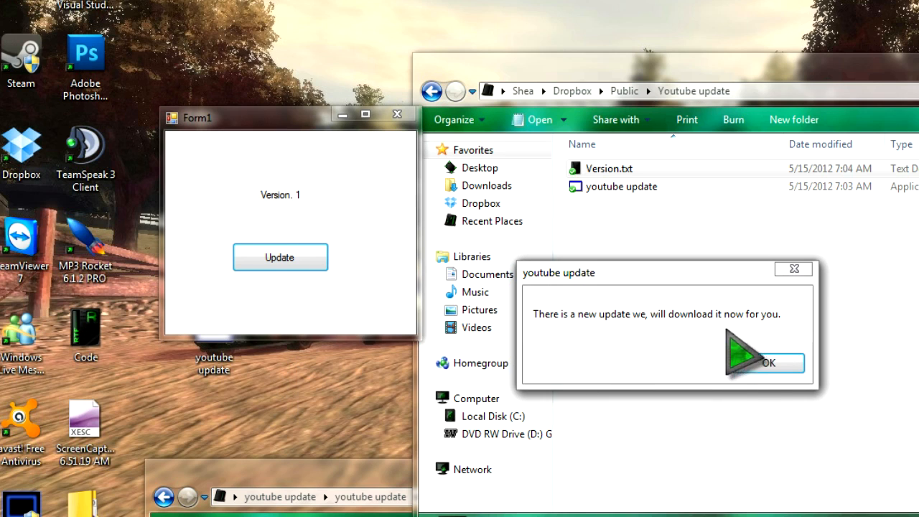
{"action": "left_click", "coordinate": [764, 363]}
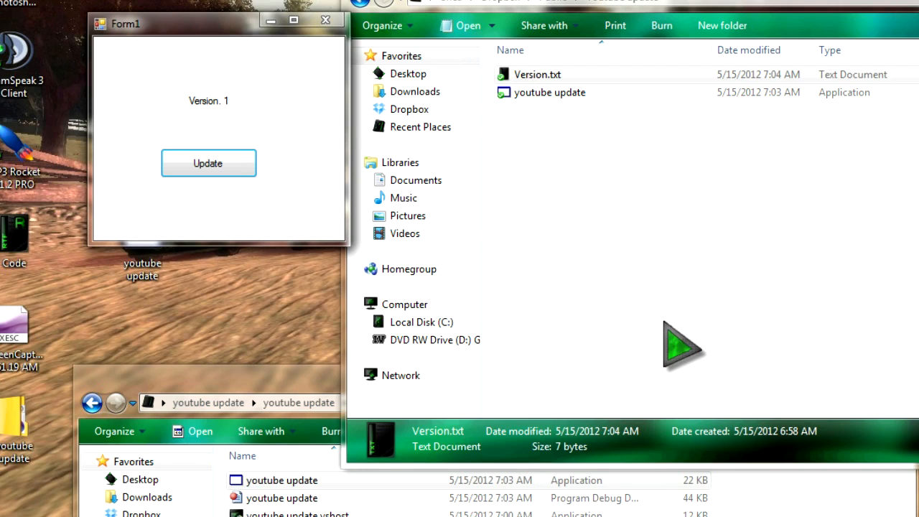
{"action": "mouse_move", "coordinate": [775, 326]}
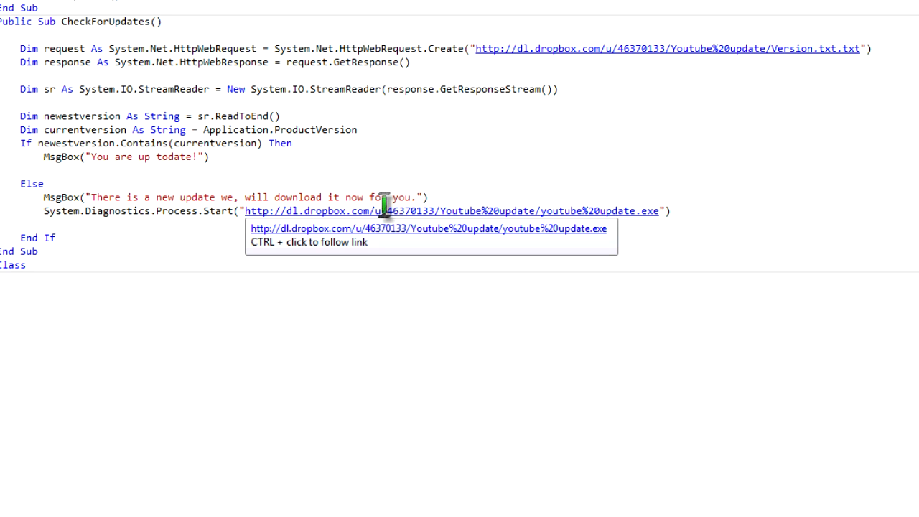
{"action": "mouse_move", "coordinate": [530, 332]}
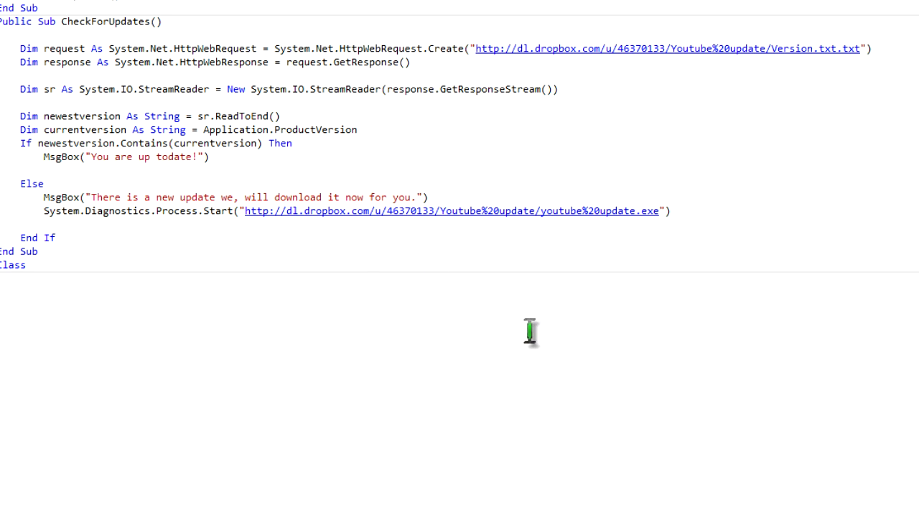
{"action": "mouse_move", "coordinate": [294, 246]}
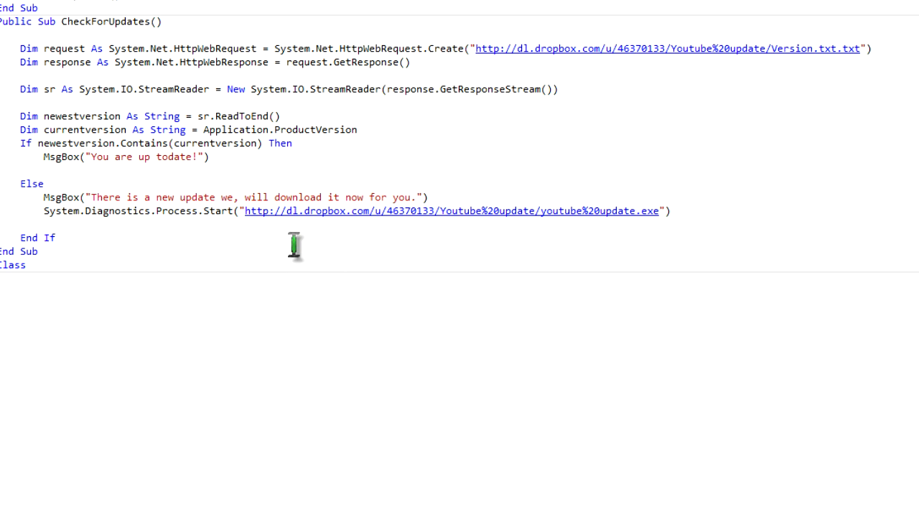
{"action": "mouse_move", "coordinate": [68, 238]}
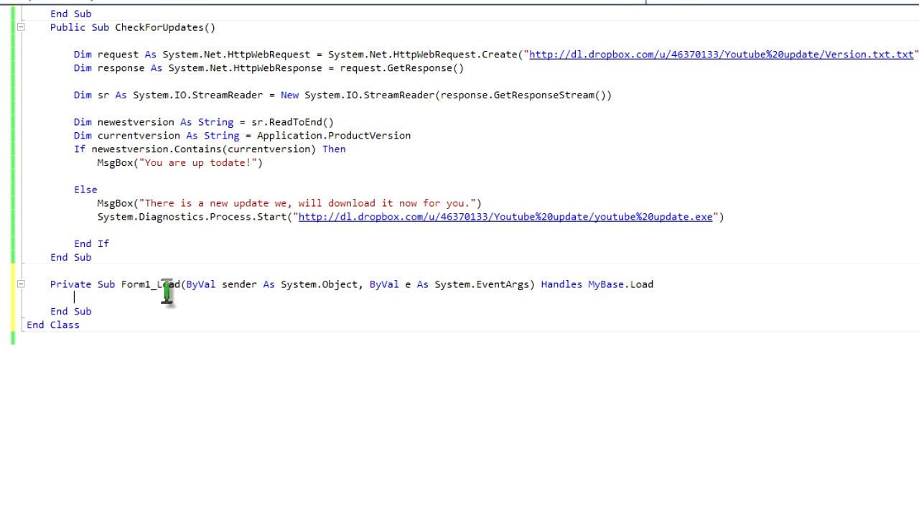
Type CheckForUpdates() inside the new Form1_Load event handler.
{"action": "type", "text": "CheckForUpdates()"}
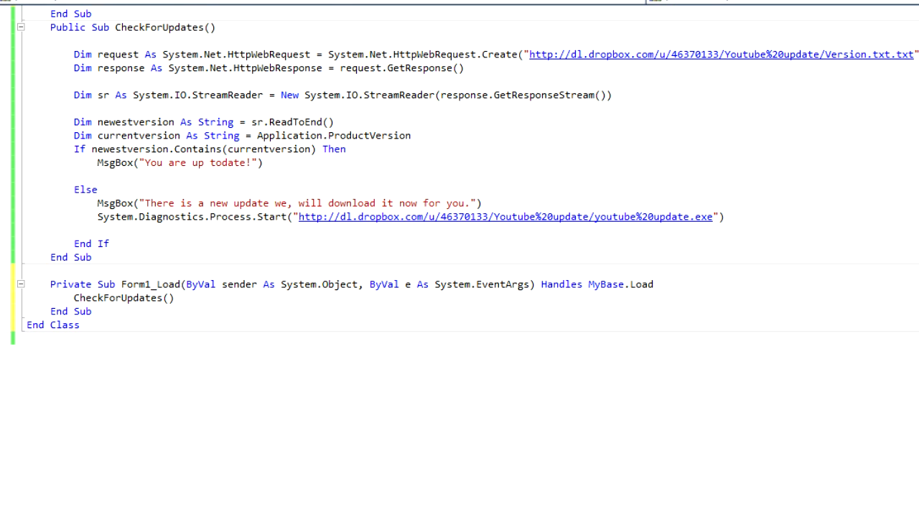
{"action": "mouse_move", "coordinate": [559, 254]}
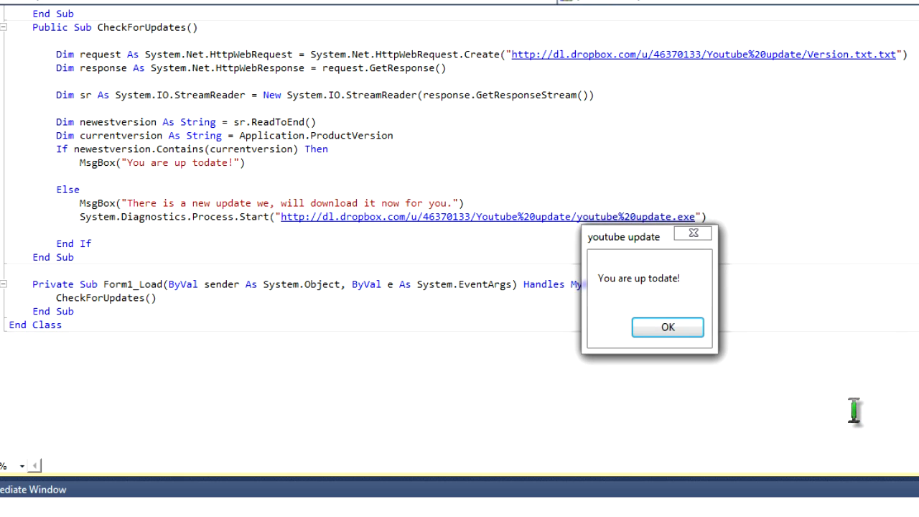
Dismiss the 'You are up todate!' message from the running app to reveal the Version. 2 form.
{"action": "left_click", "coordinate": [667, 326]}
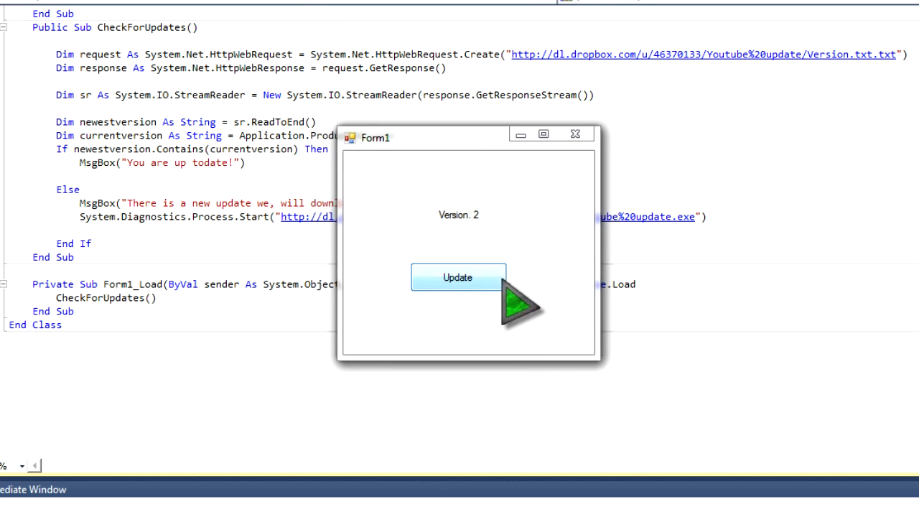
{"action": "mouse_move", "coordinate": [600, 216]}
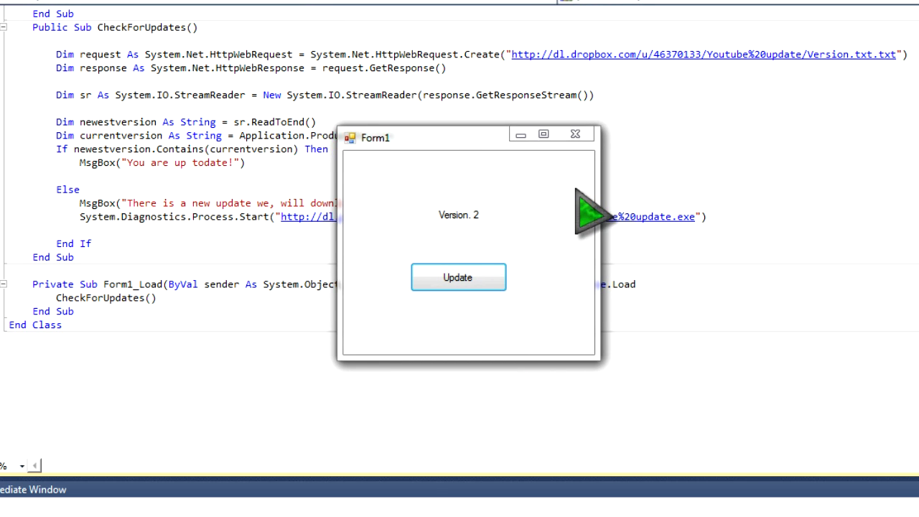
{"action": "mouse_move", "coordinate": [510, 212]}
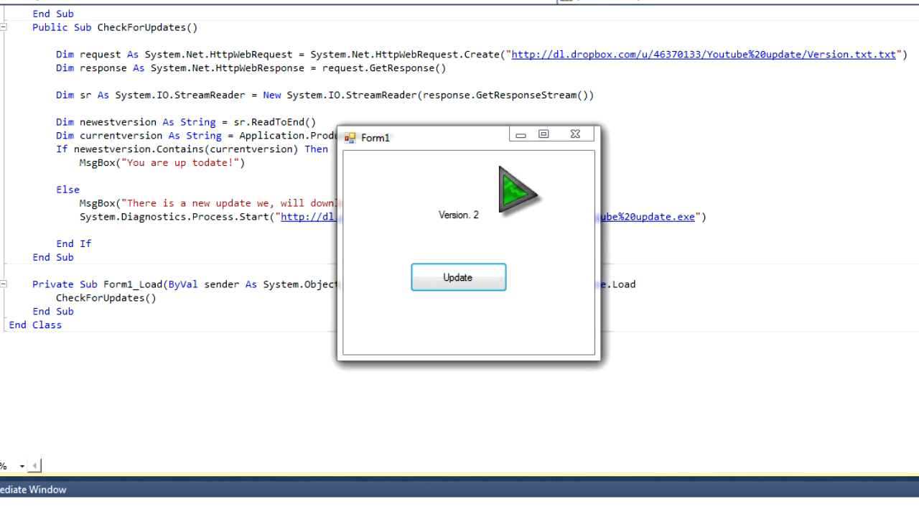
{"action": "mouse_move", "coordinate": [585, 179]}
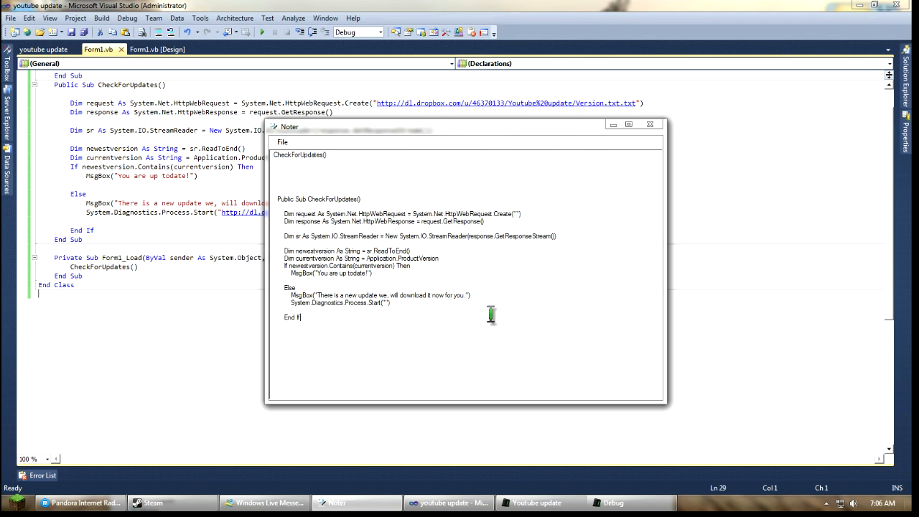
{"action": "mouse_move", "coordinate": [609, 343]}
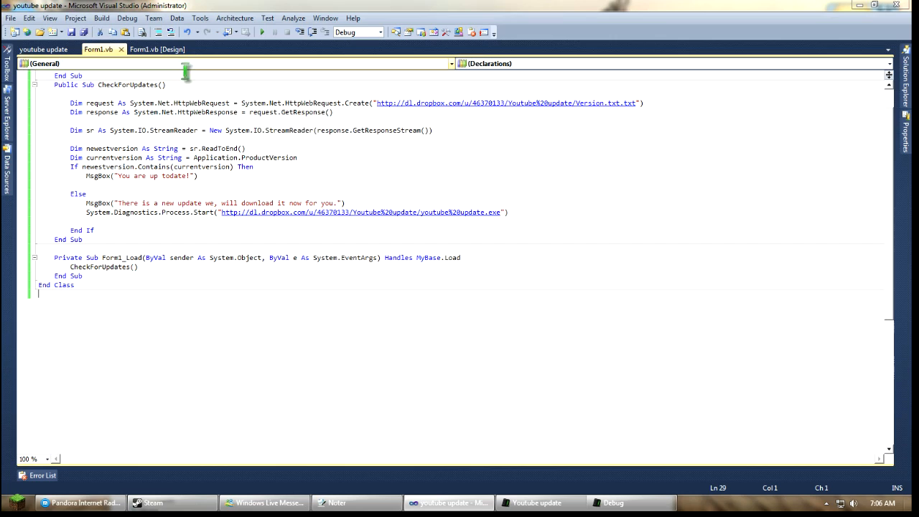
Switch to the Form1.vb design view and close the Dropbox Youtube update Explorer window.
{"action": "left_click", "coordinate": [157, 48]}
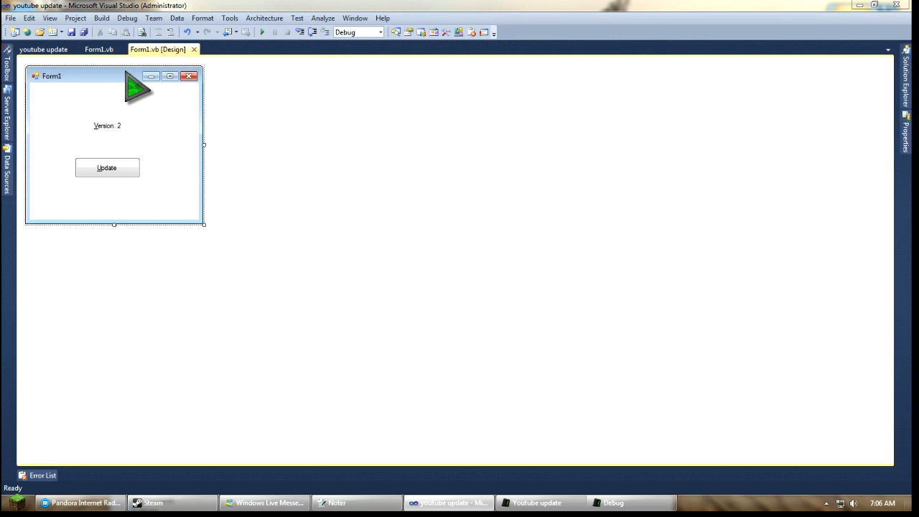
{"action": "mouse_move", "coordinate": [140, 94]}
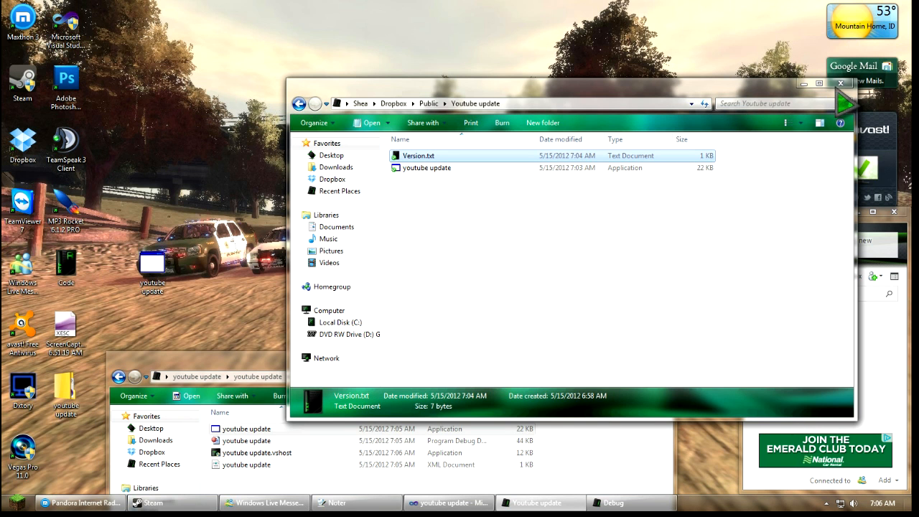
{"action": "left_click", "coordinate": [840, 82]}
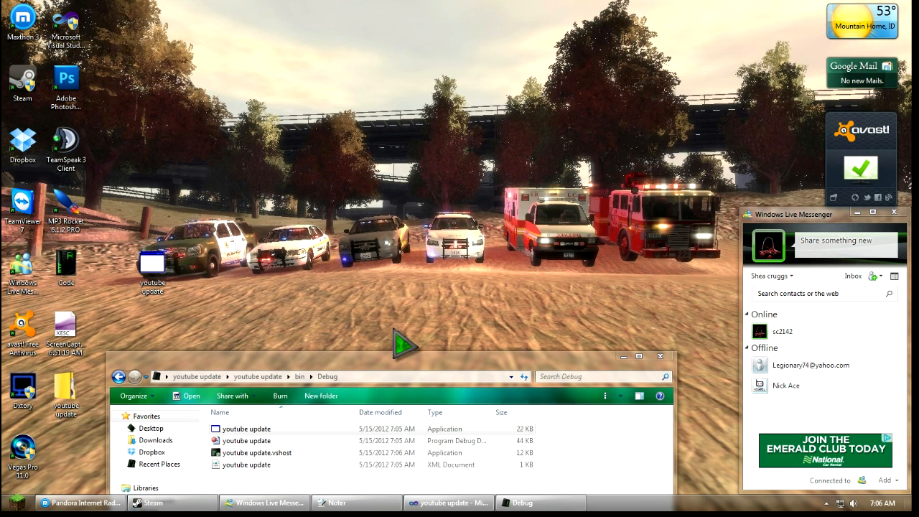